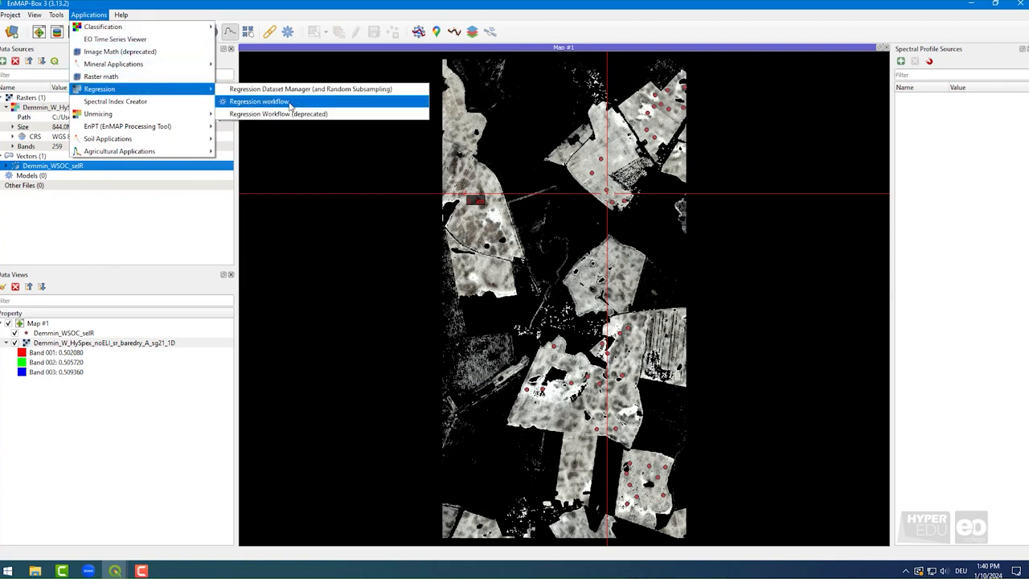
Open the Regression Workflow tool from the Applications > Regression menu.
left_click(259, 101)
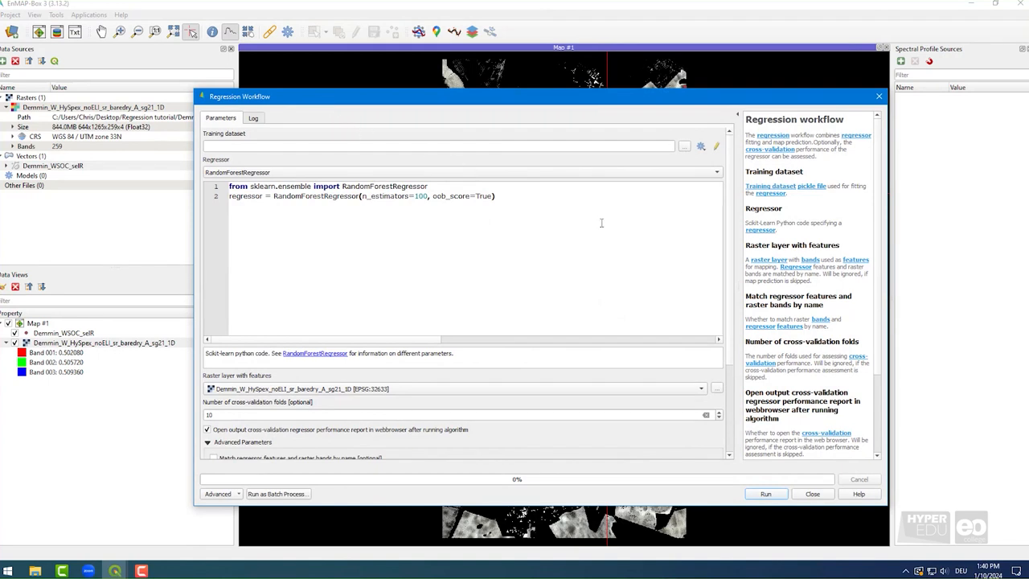
mouse_move(881, 361)
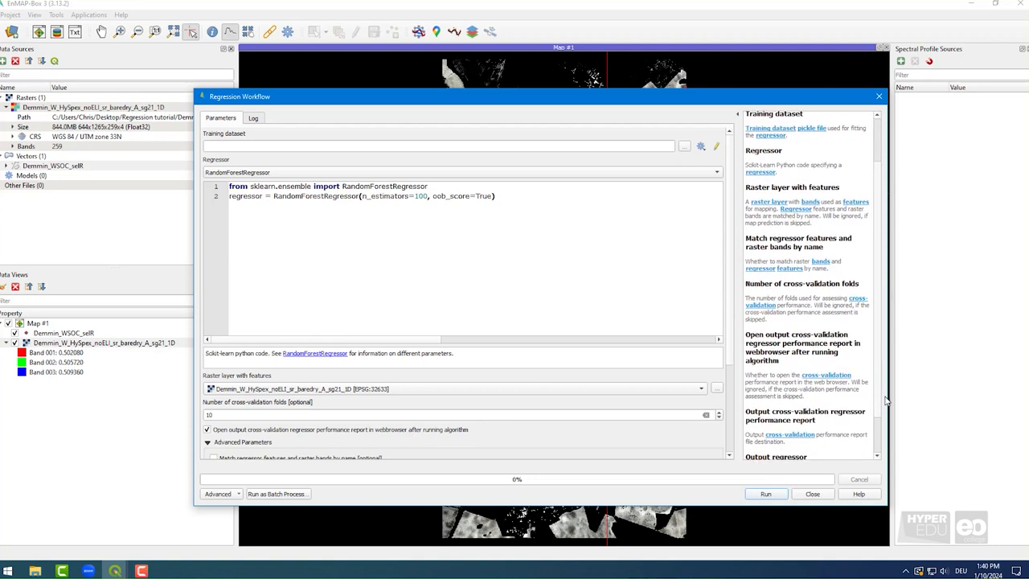
scroll("down", 3)
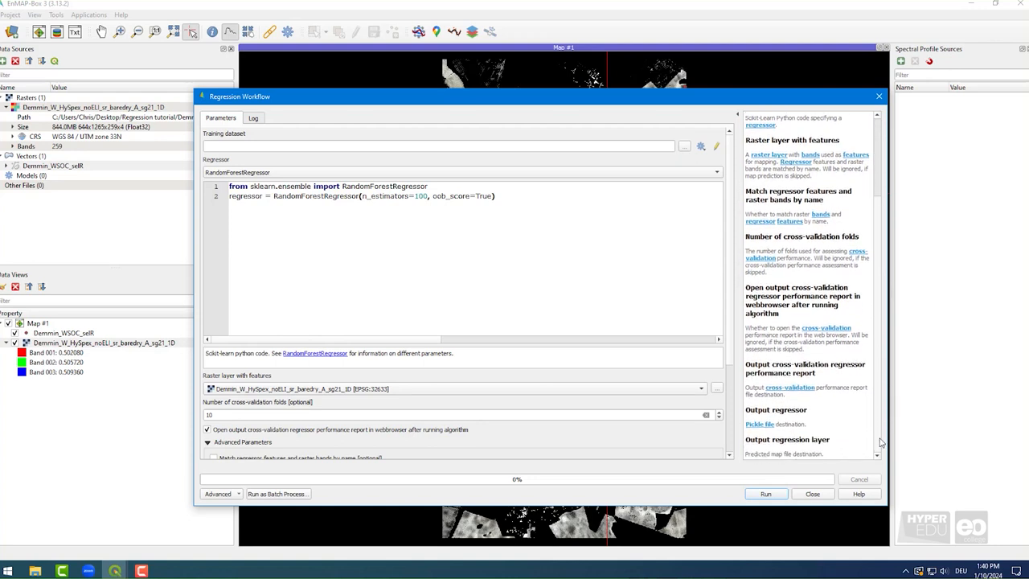
mouse_move(876, 438)
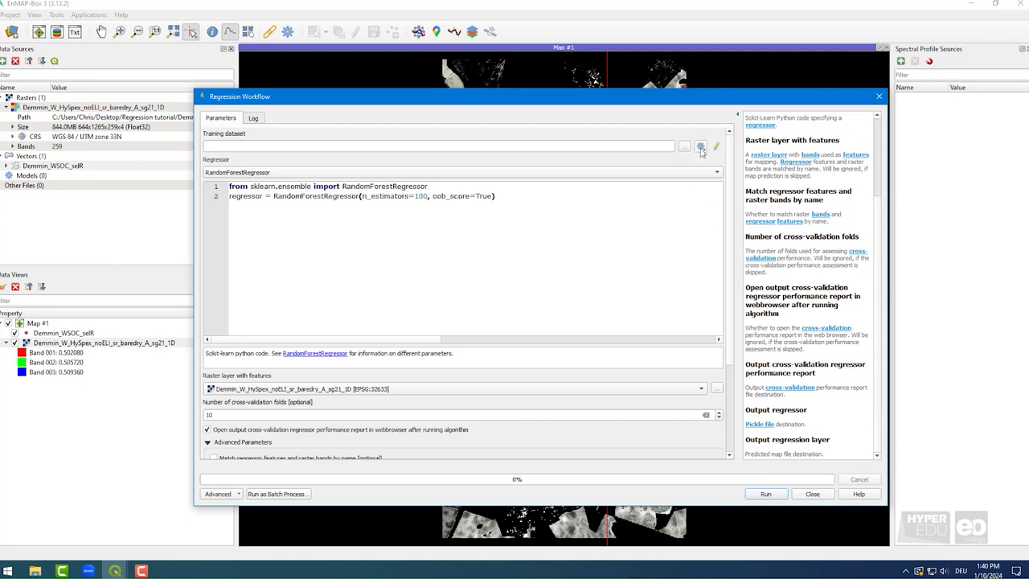
Build a dataset from Demmin_WSOC_selR points and the hyperspectral raster, with SOC as target.
left_click(700, 146)
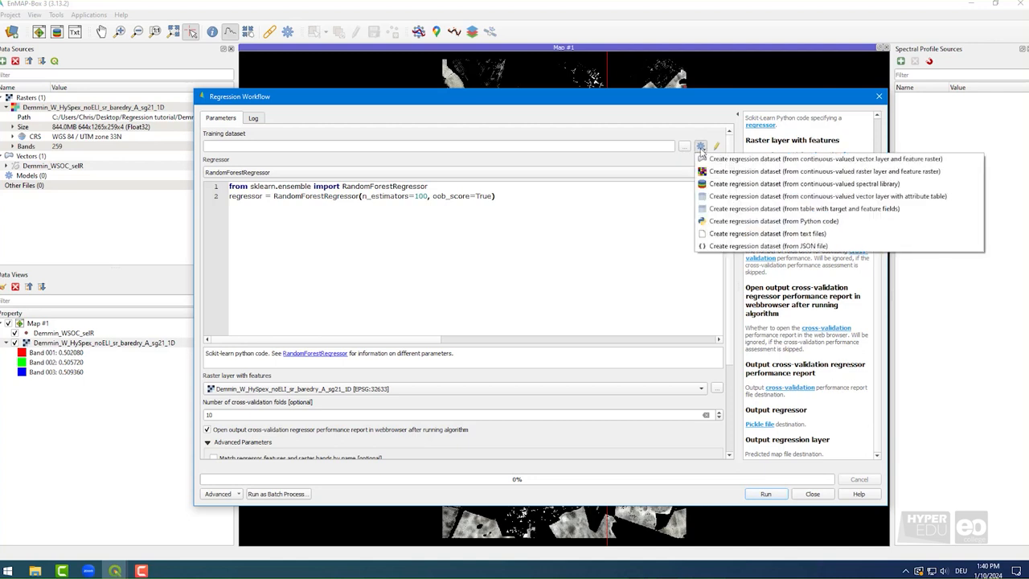
mouse_move(841, 171)
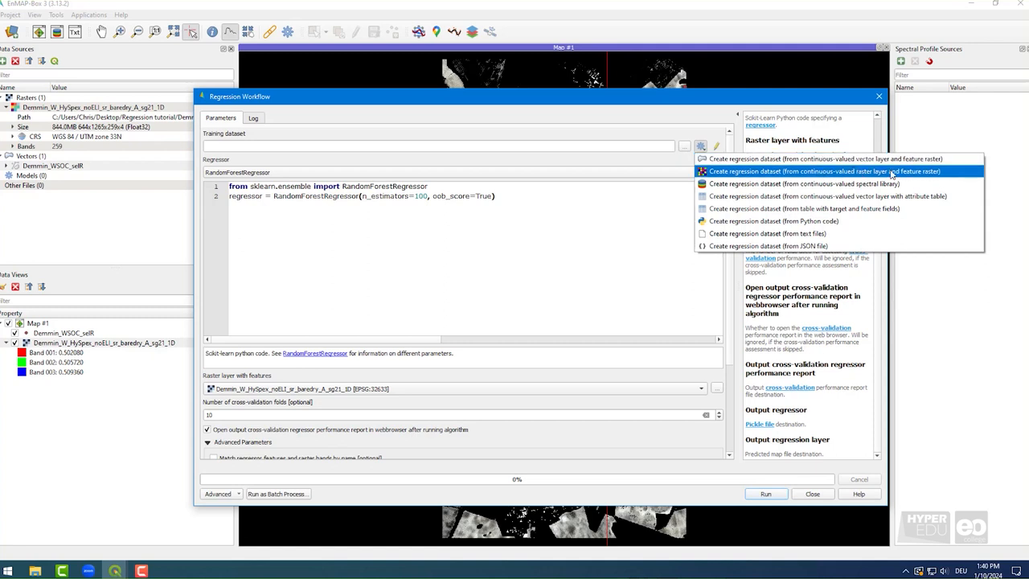
mouse_move(836, 159)
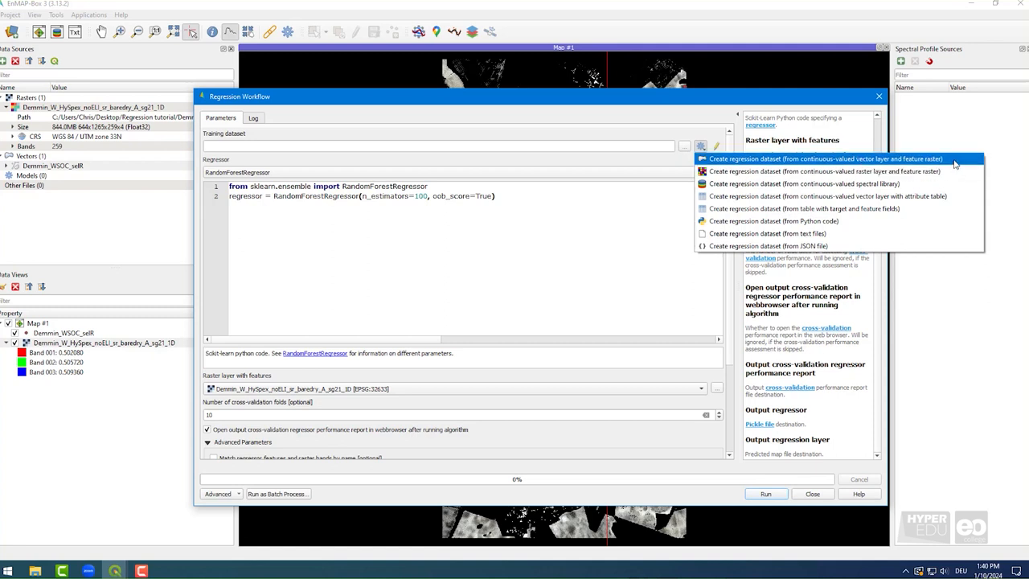
left_click(816, 158)
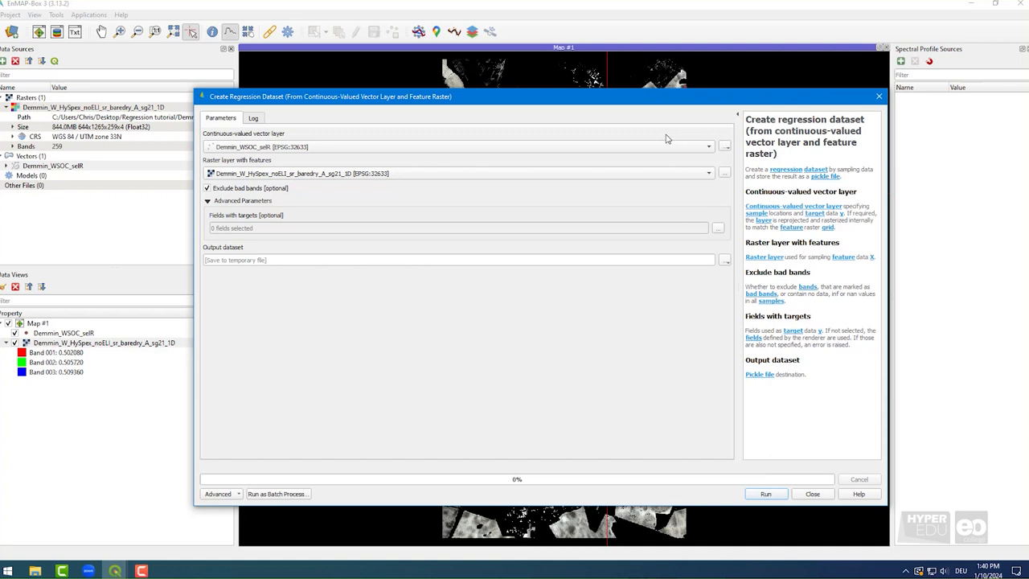
mouse_move(681, 138)
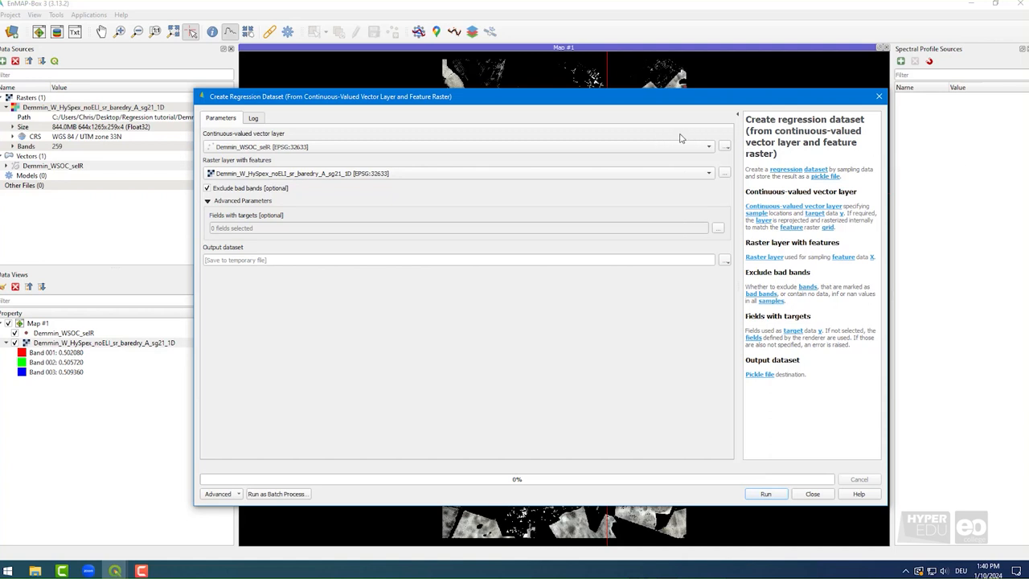
left_click(458, 147)
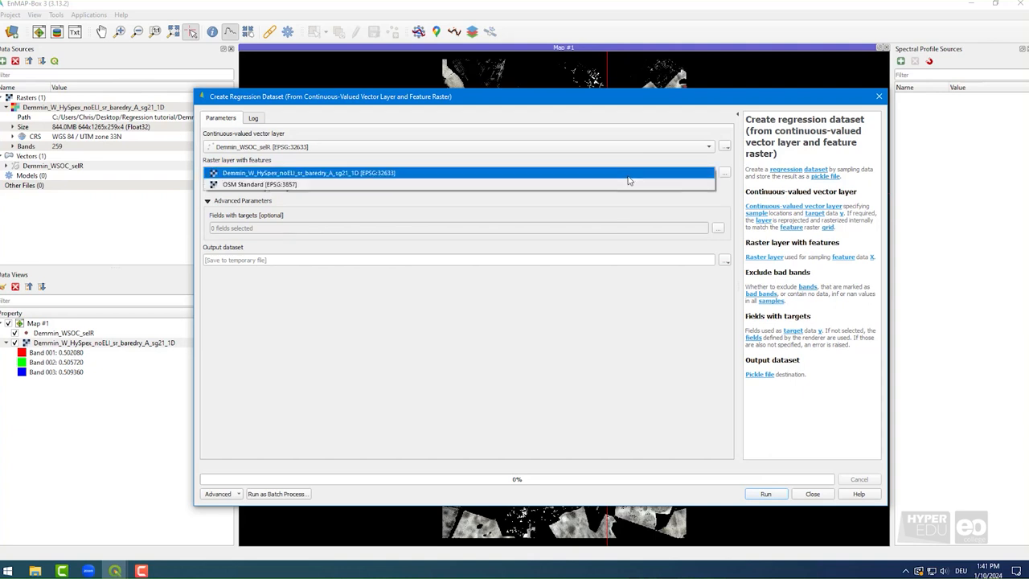
left_click(308, 173)
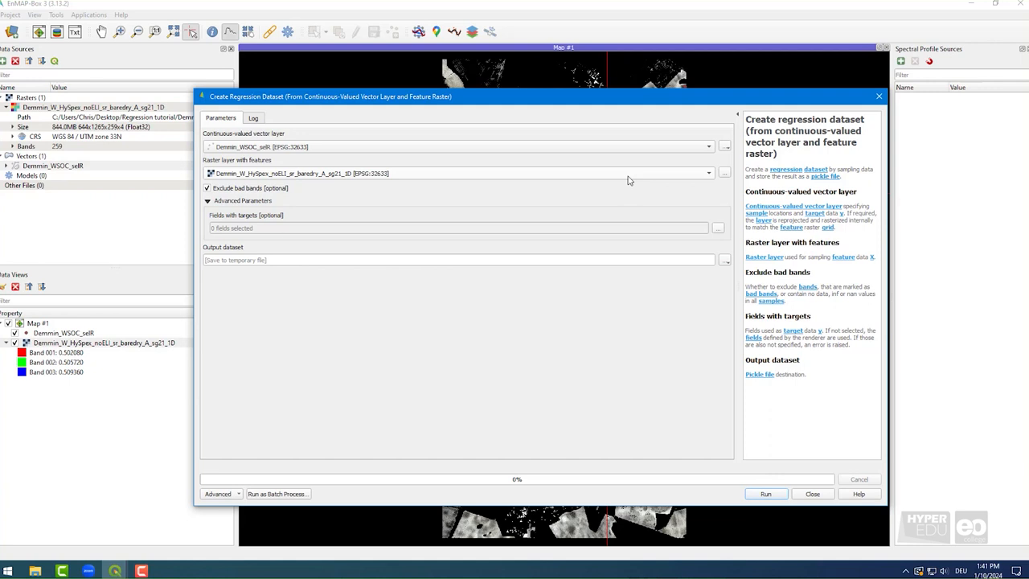
mouse_move(380, 217)
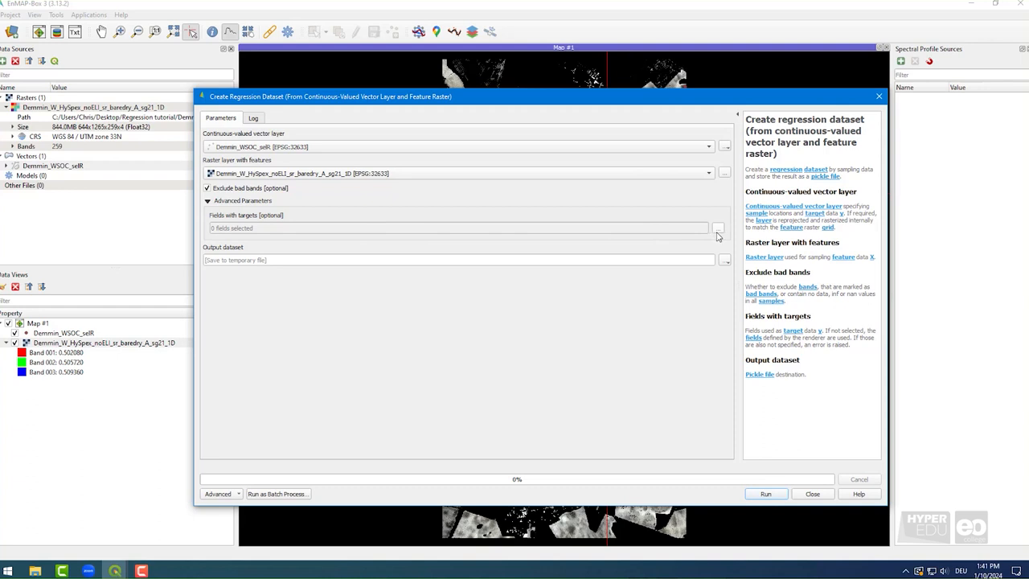
mouse_move(717, 234)
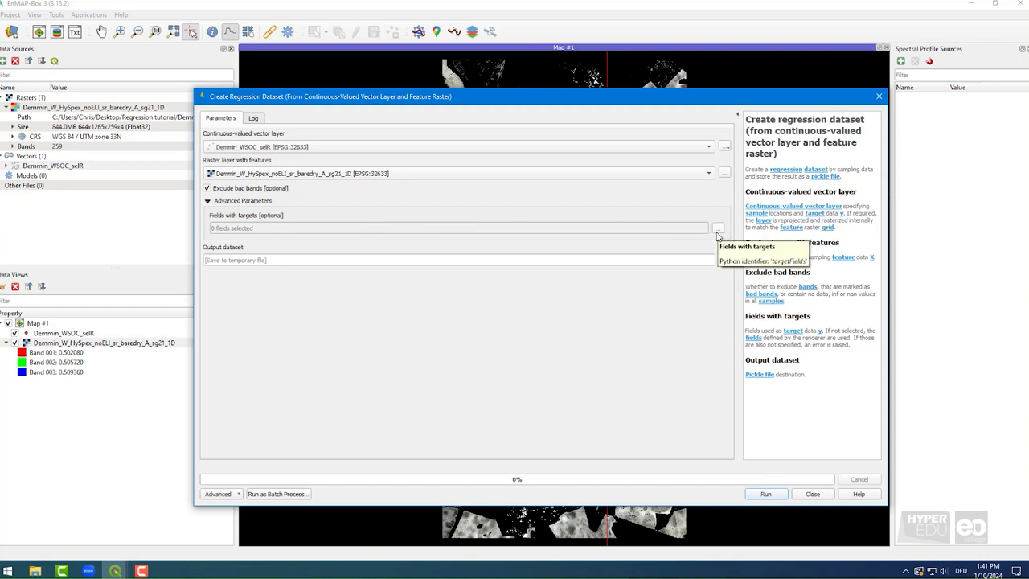
left_click(717, 227)
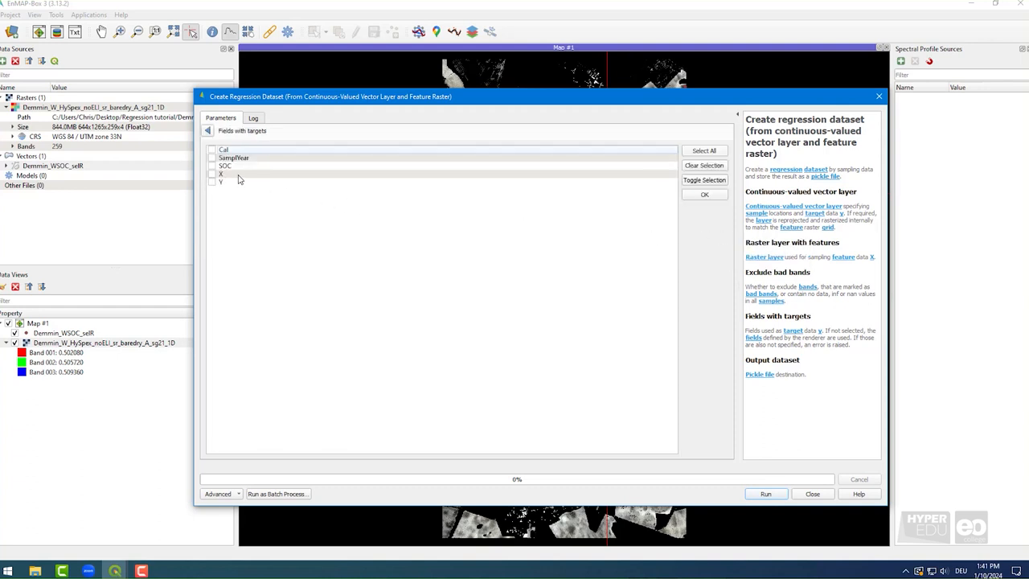
left_click(212, 166)
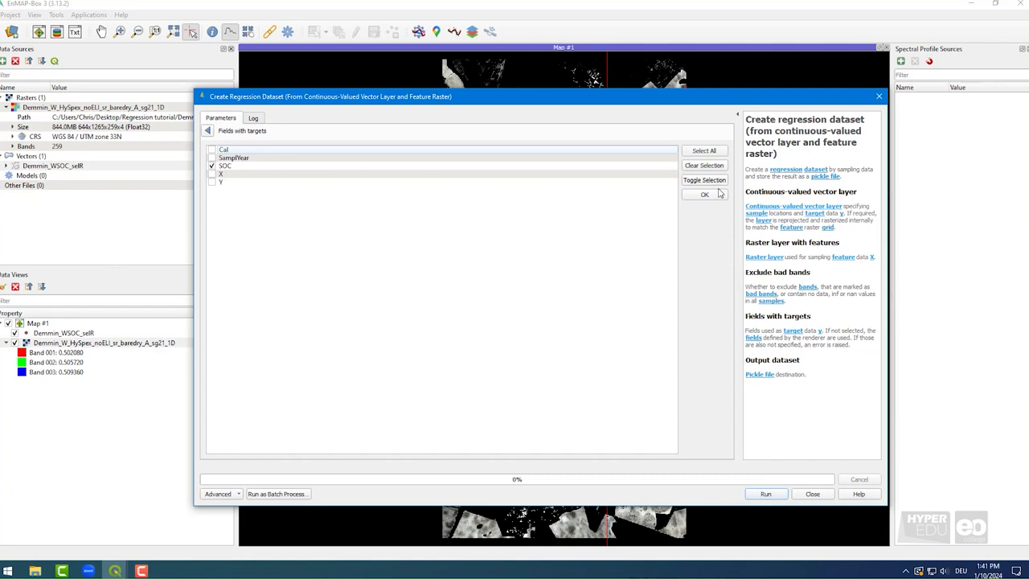
left_click(704, 194)
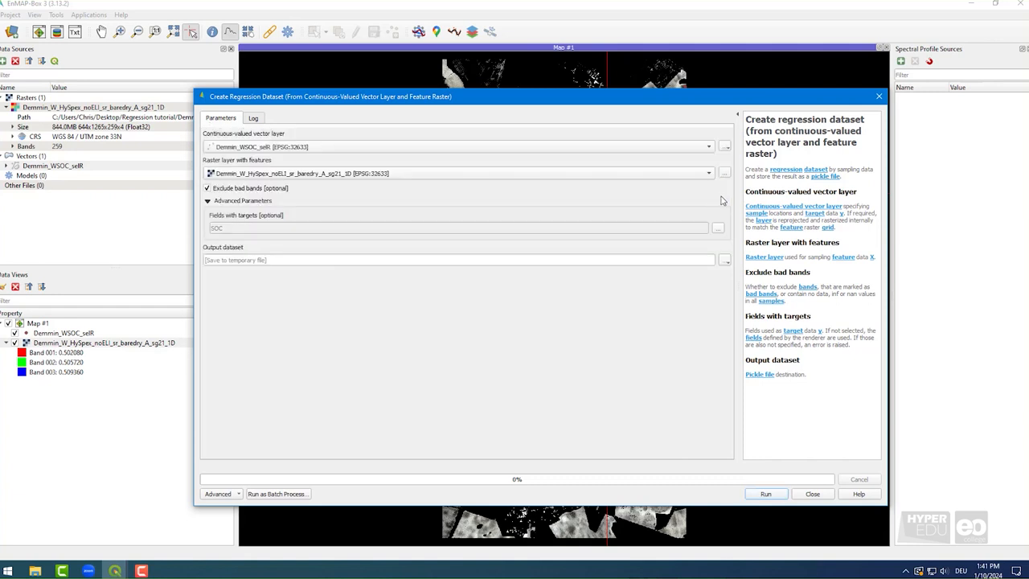
mouse_move(697, 263)
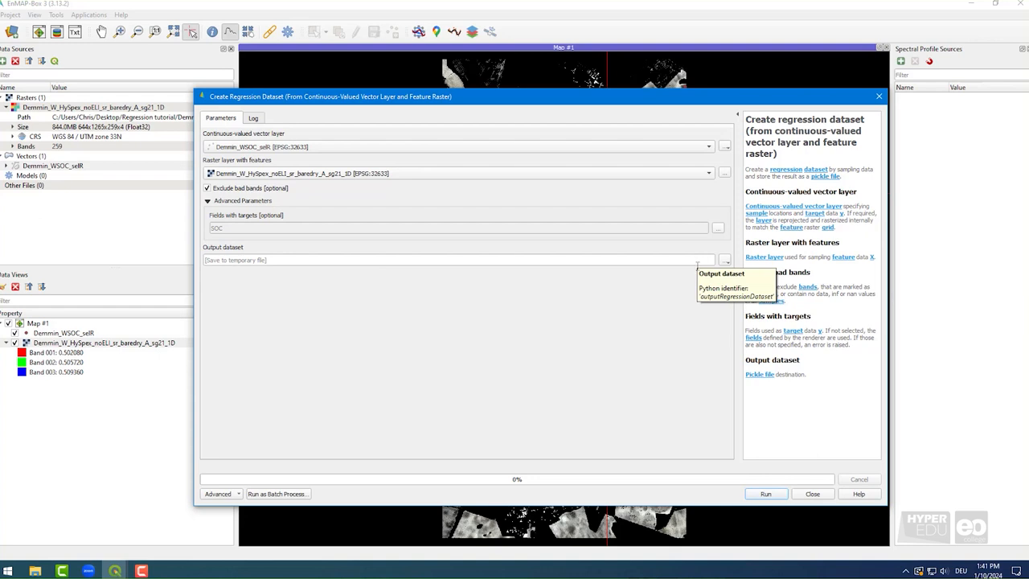
mouse_move(737, 496)
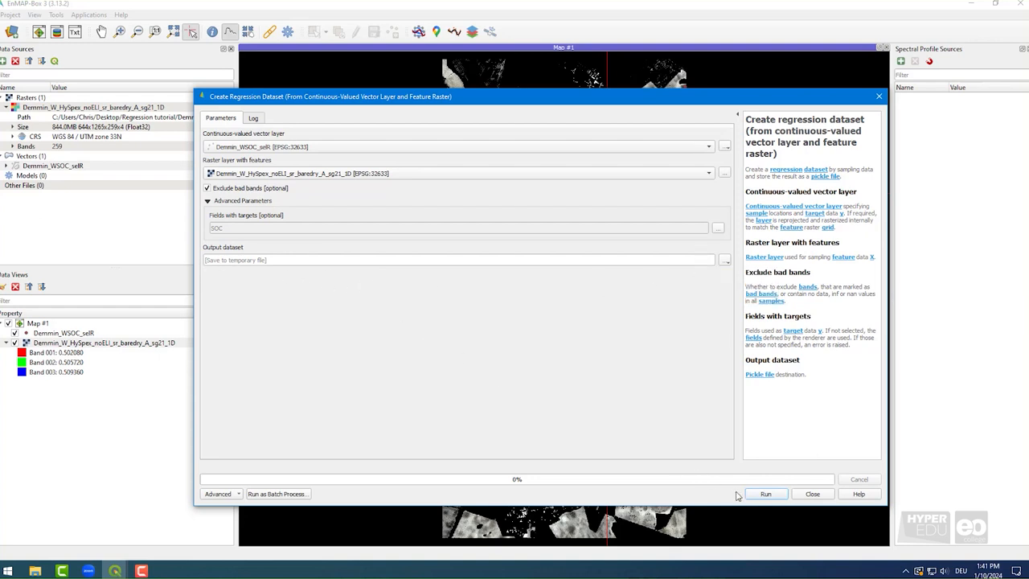
Create the dataset, then select PLSRegression and the Demmin HySpex raster as features.
left_click(765, 493)
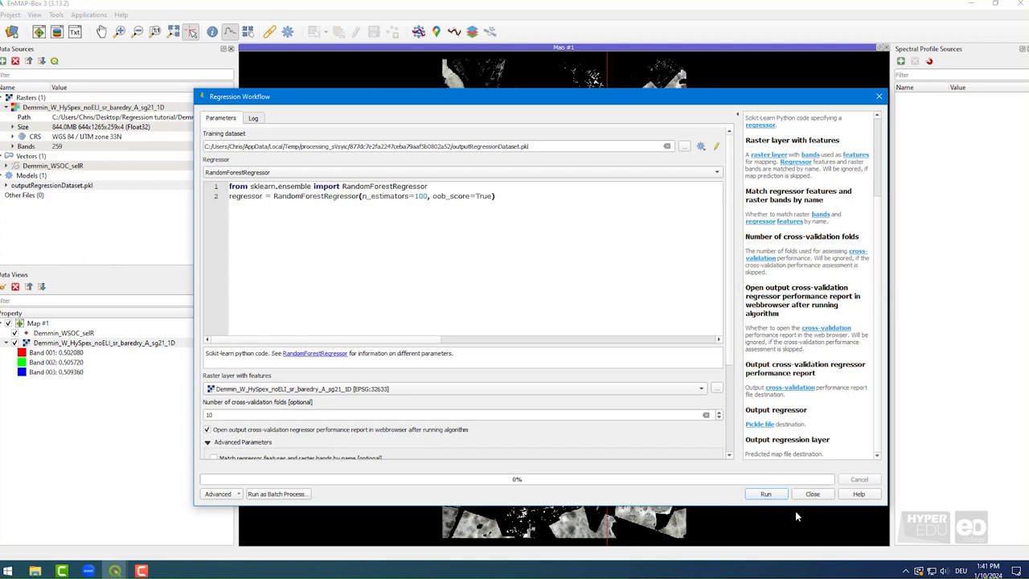
mouse_move(645, 377)
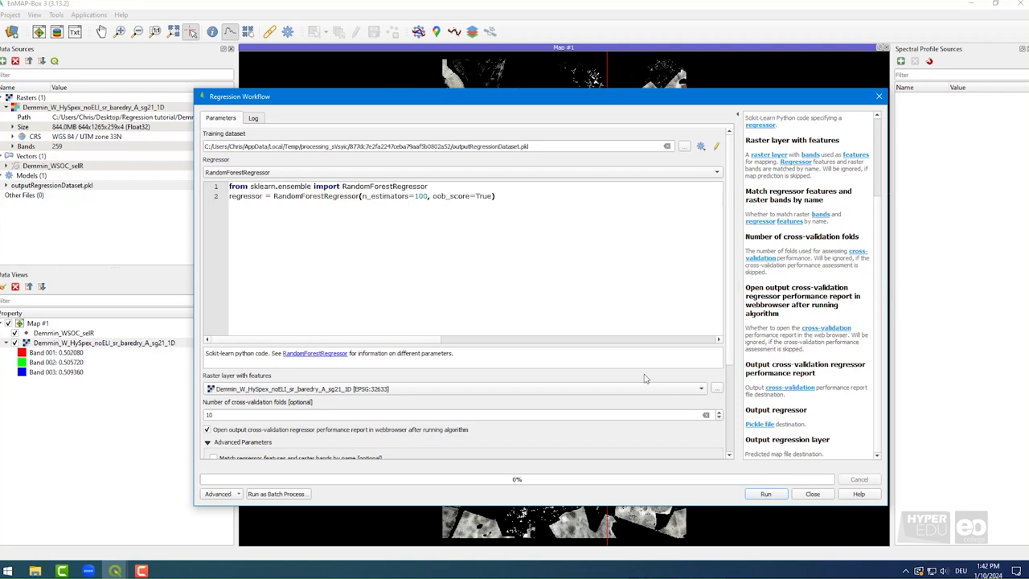
double_click(482, 146)
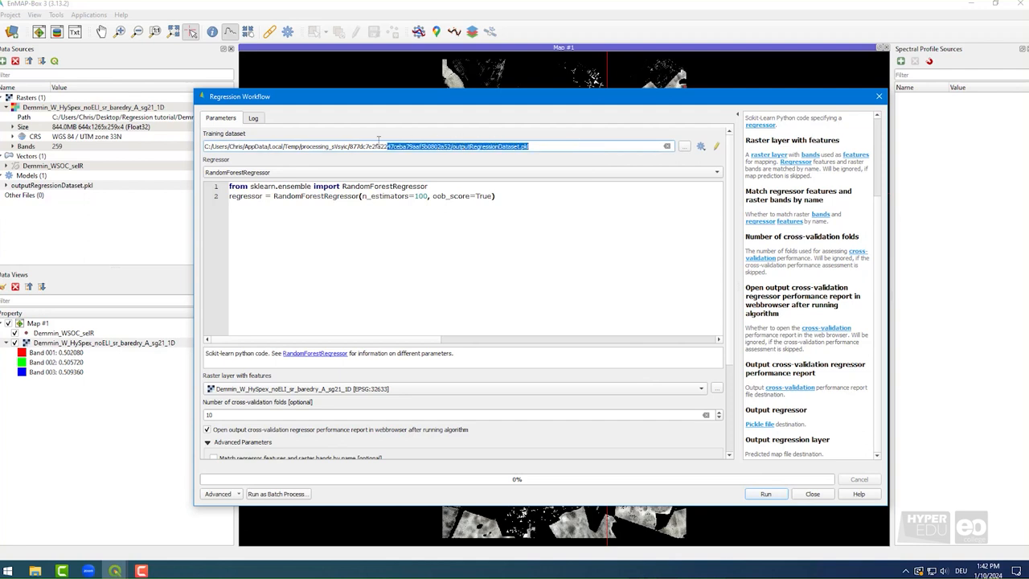
left_click(463, 172)
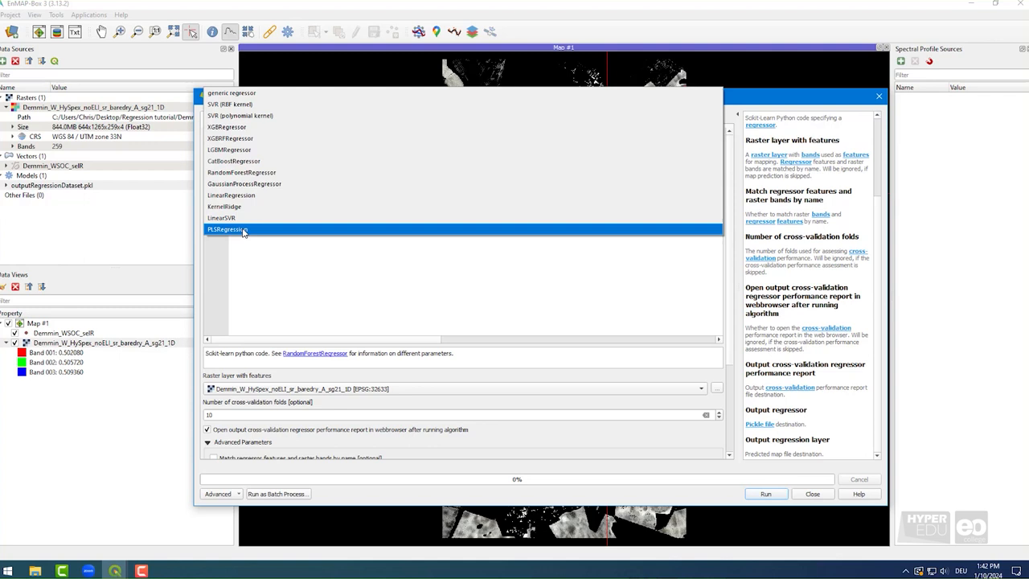
left_click(227, 229)
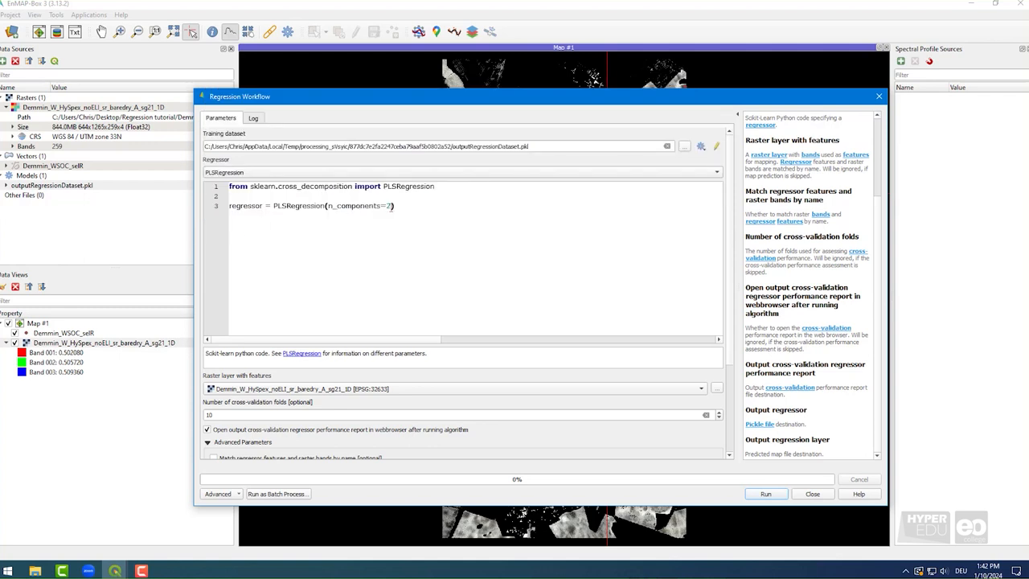
mouse_move(398, 206)
type("1")
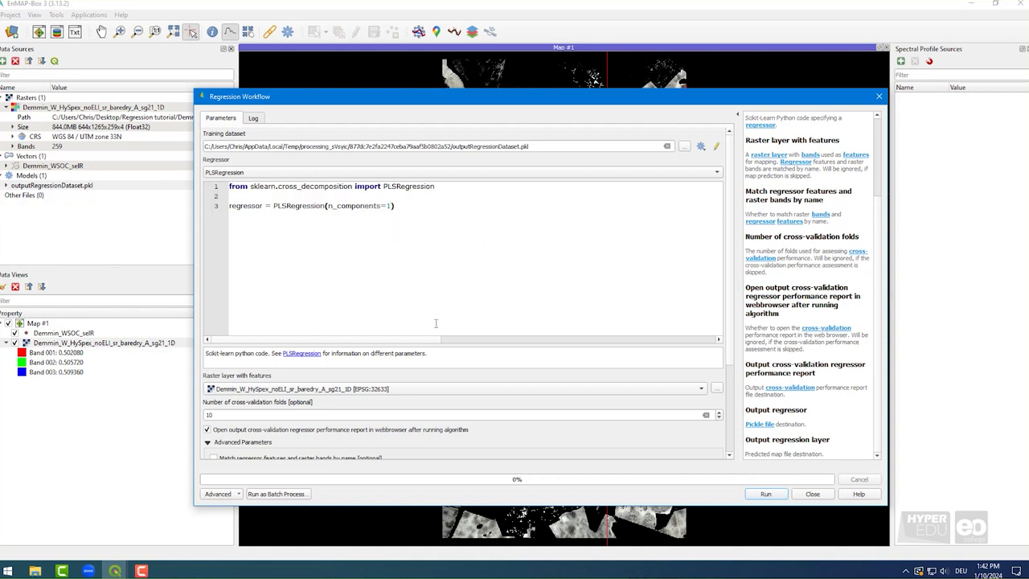
left_click(700, 389)
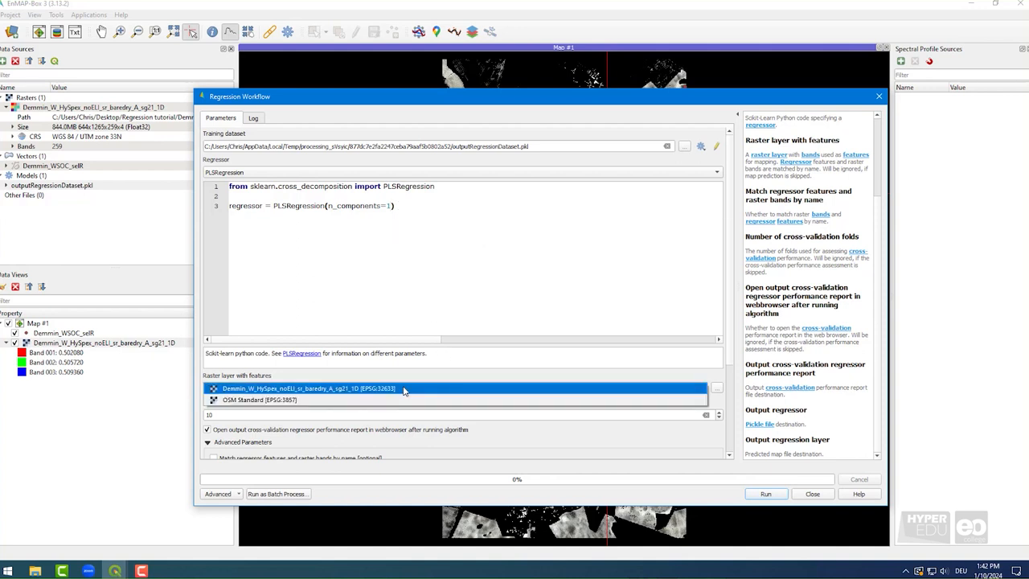
left_click(310, 388)
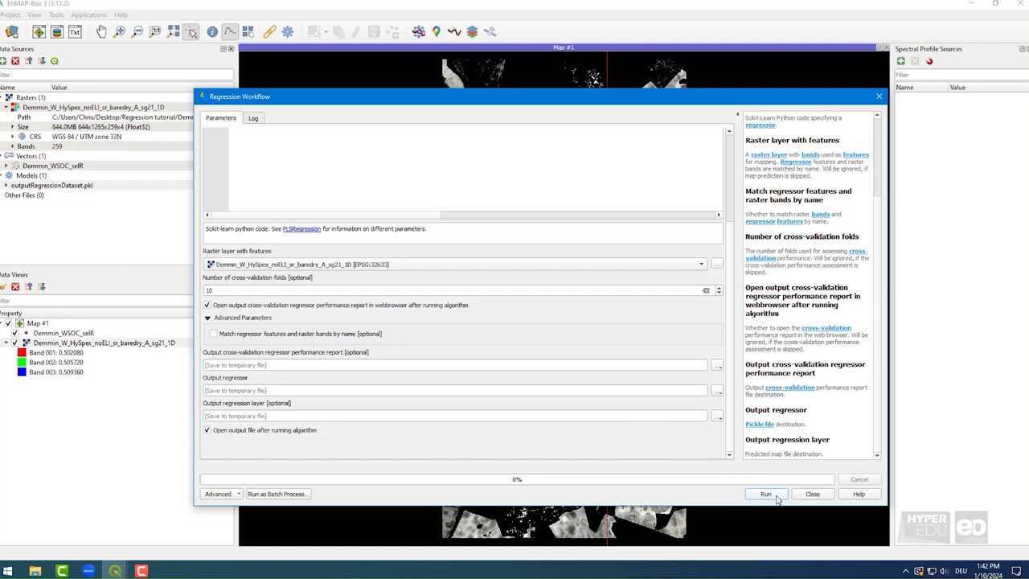
left_click(764, 493)
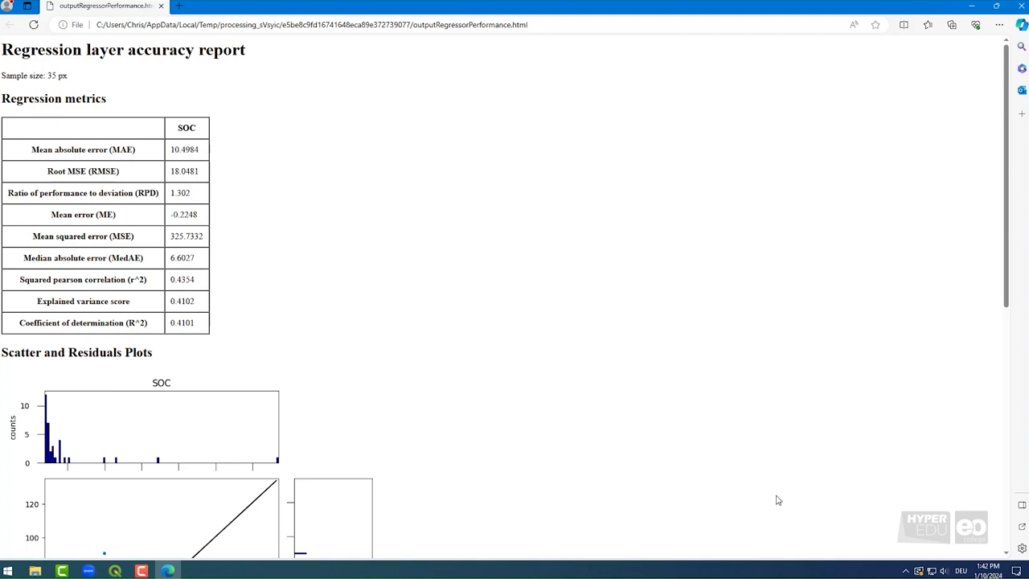
Scroll through the PLS report's accuracy metrics and scatter plots.
scroll("down", 3)
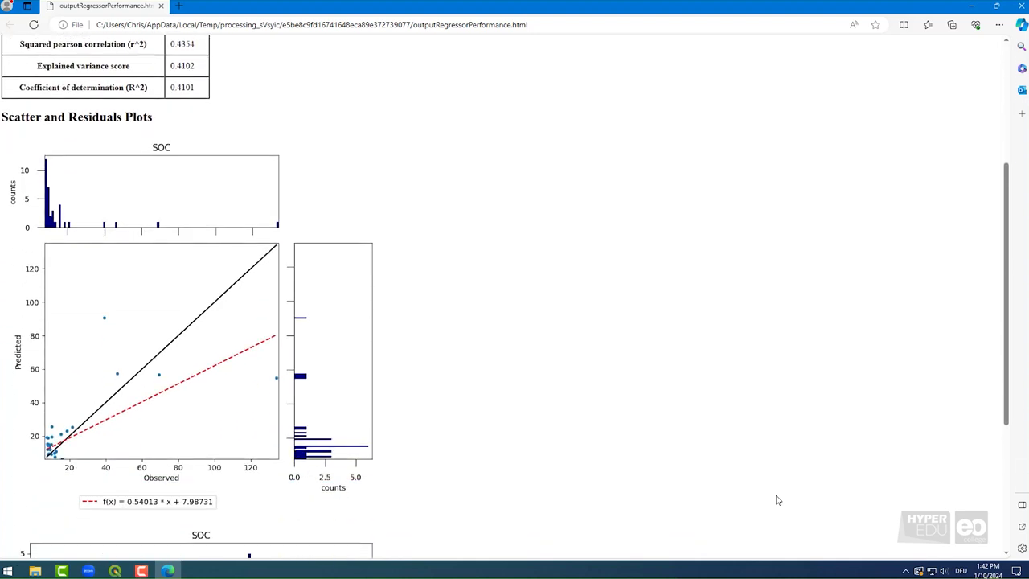
scroll("down", 3)
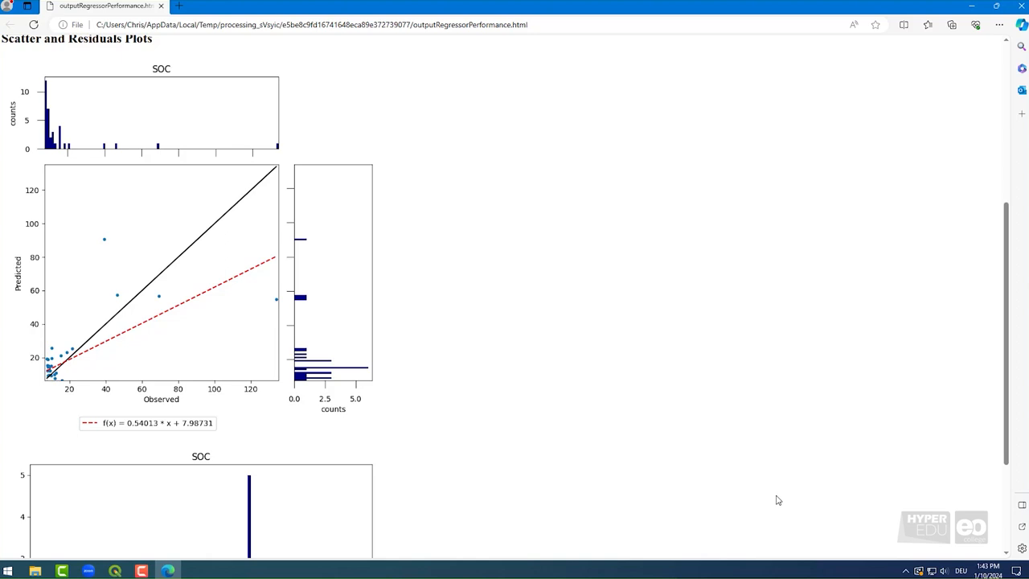
scroll("down", 3)
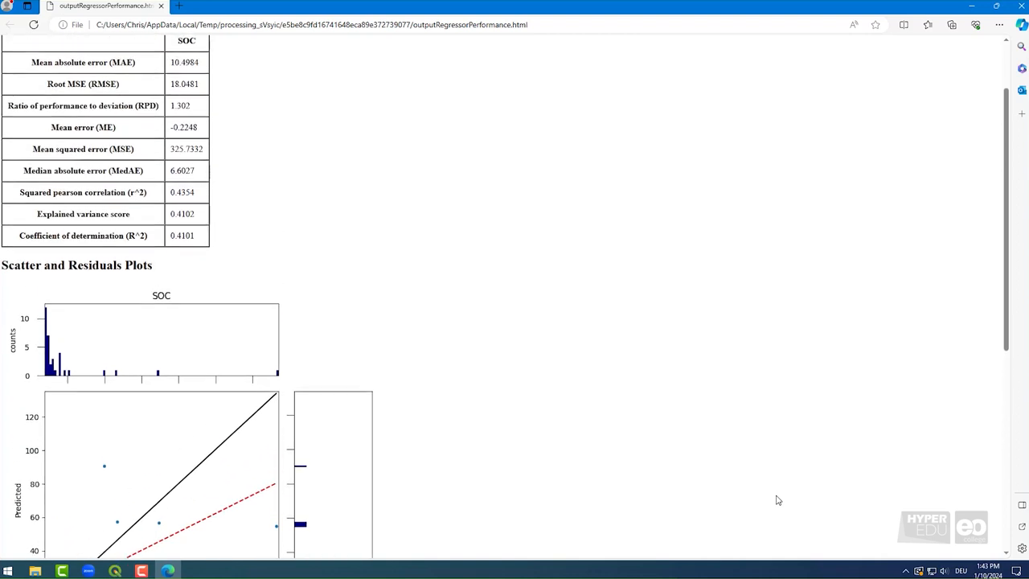
scroll("up", 3)
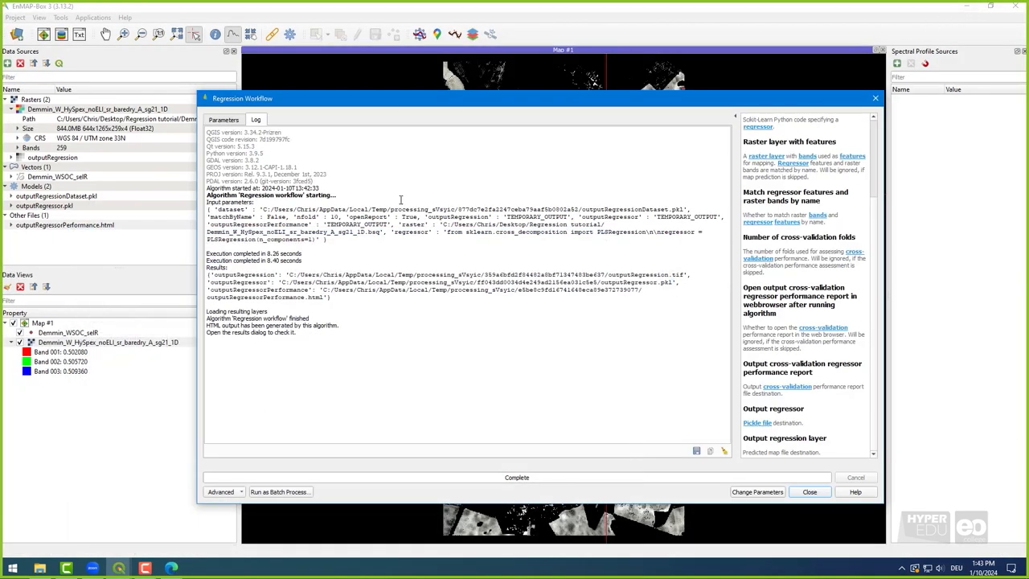
Switch the regressor to RandomForestRegressor and run the workflow again.
left_click(223, 119)
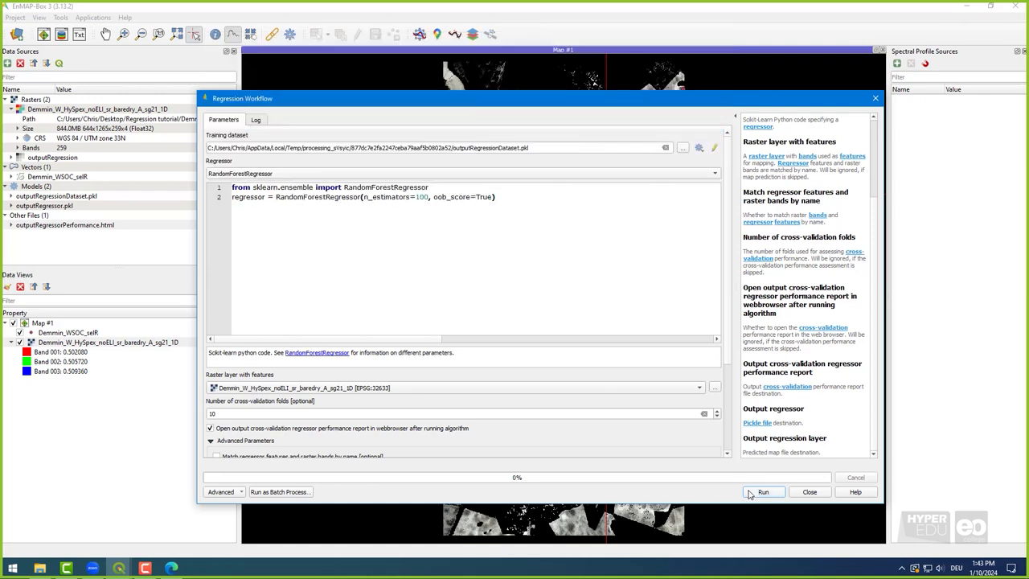
left_click(762, 491)
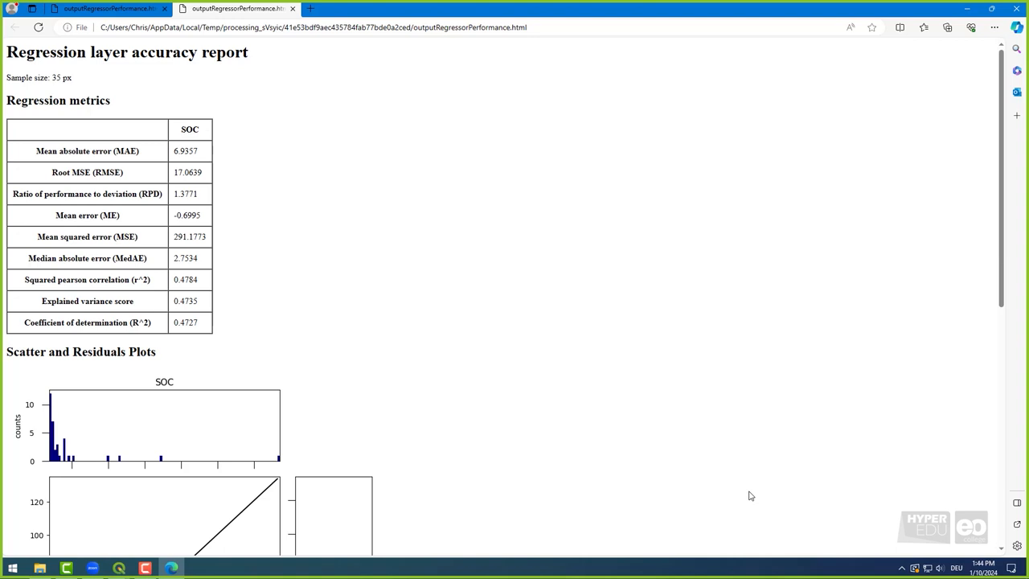
Review the random forest report's plots and highlight the 35-pixel sample size.
scroll("down", 3)
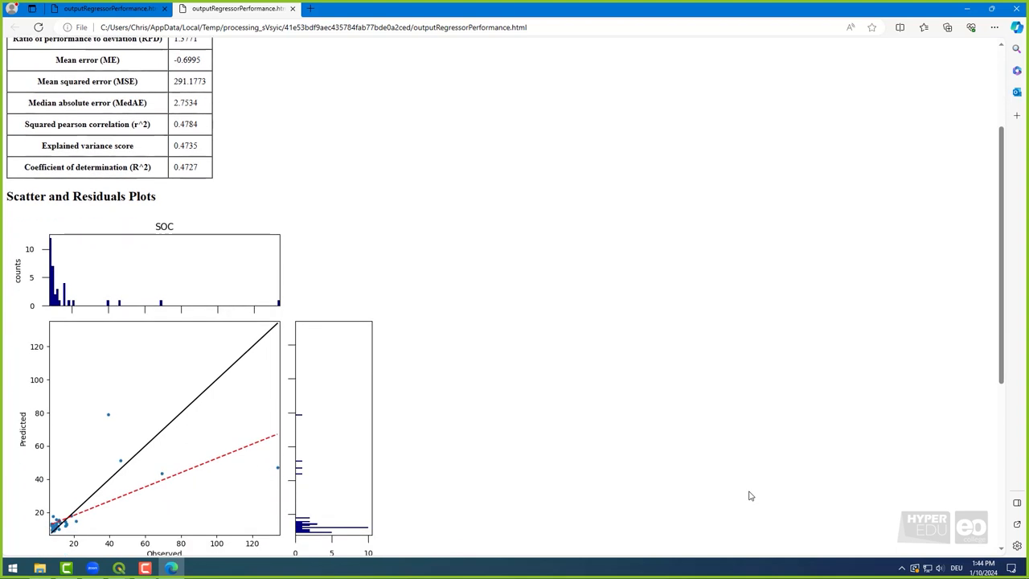
scroll("down", 3)
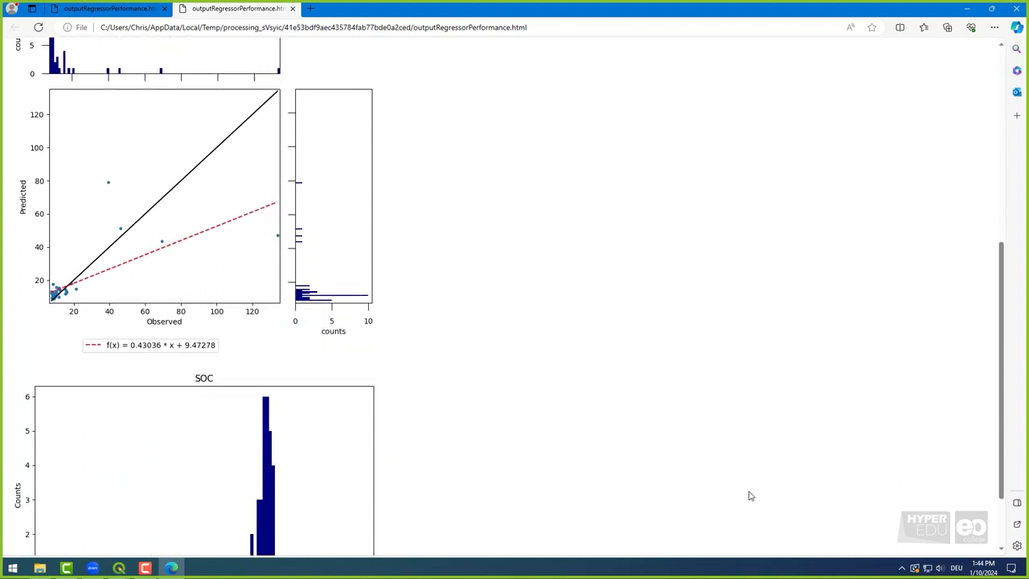
scroll("down", 3)
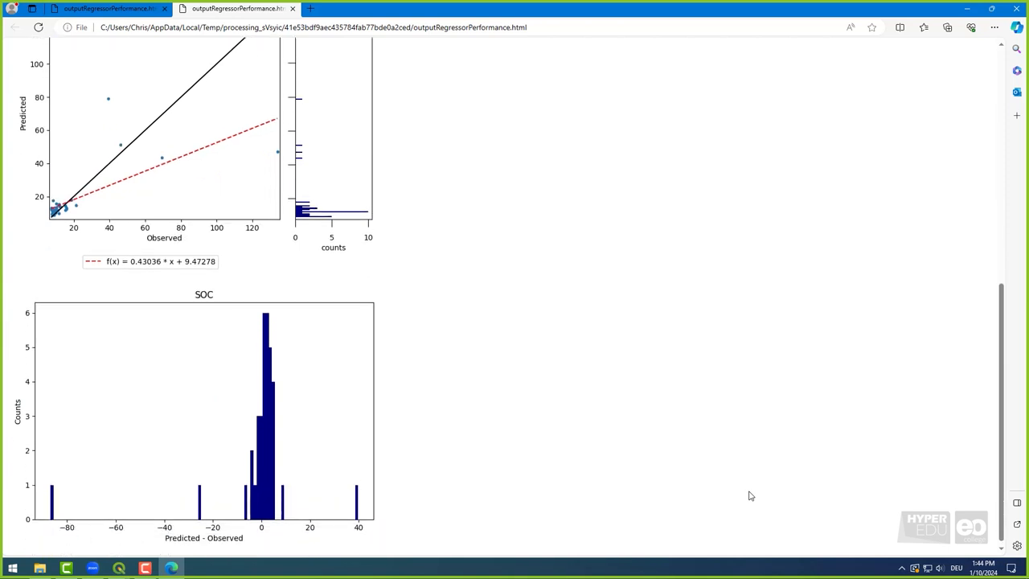
scroll("down", 3)
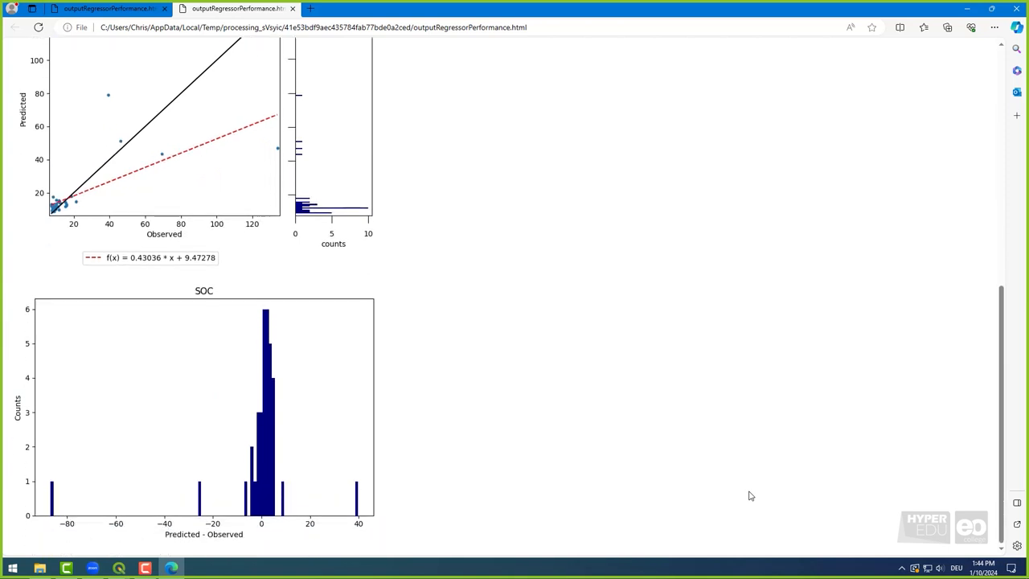
scroll("up", 3)
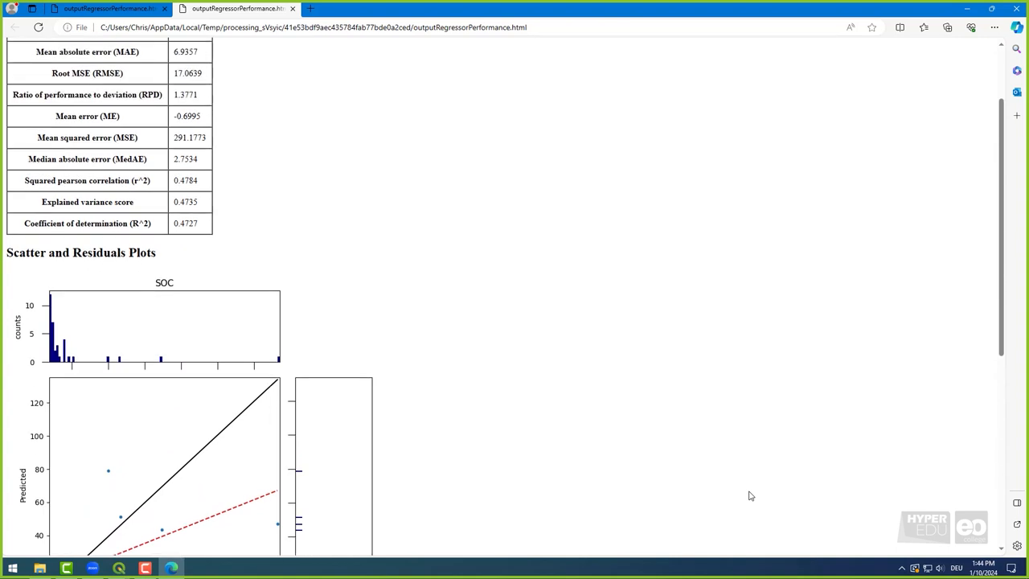
scroll("up", 3)
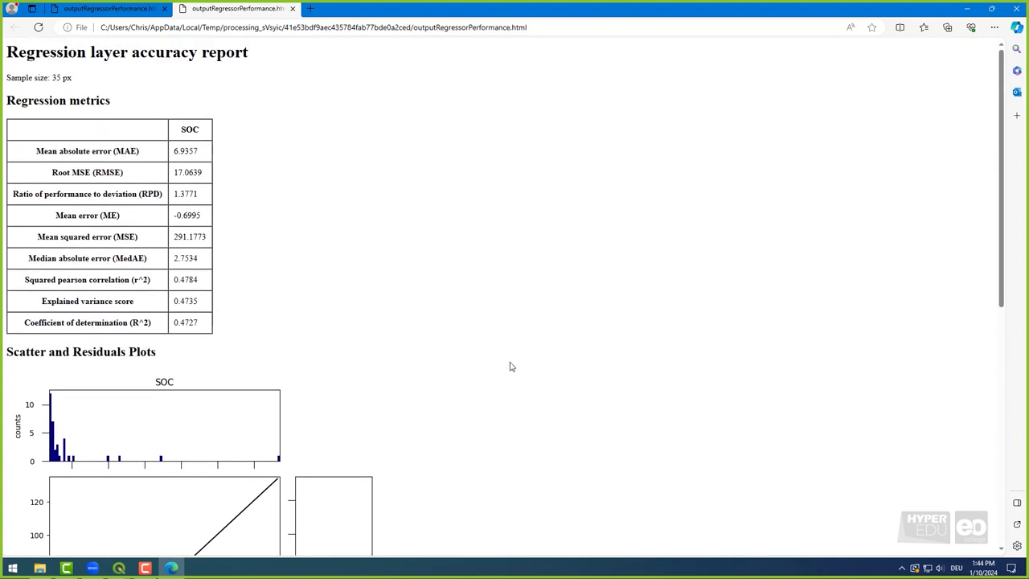
mouse_move(104, 79)
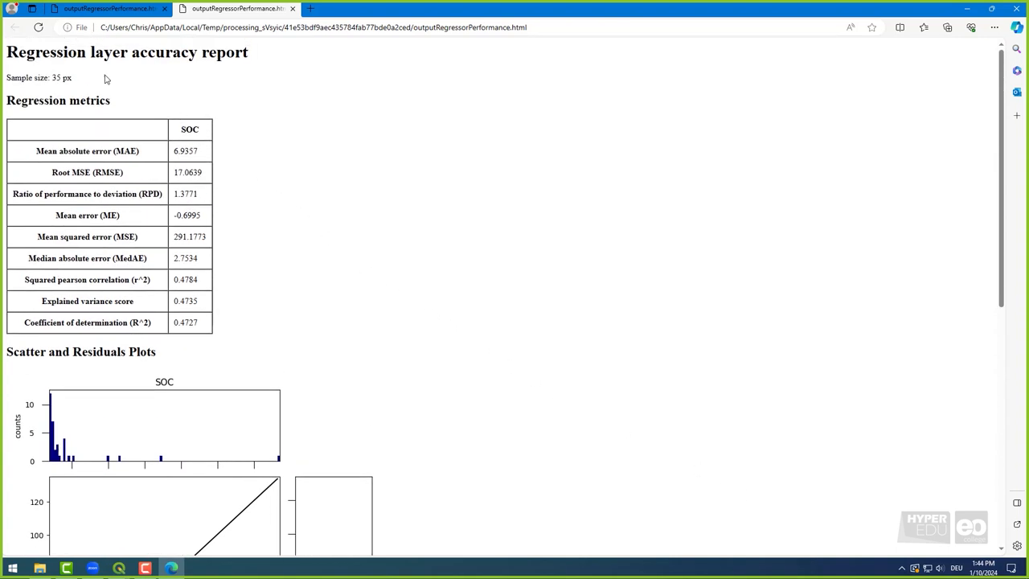
double_click(39, 77)
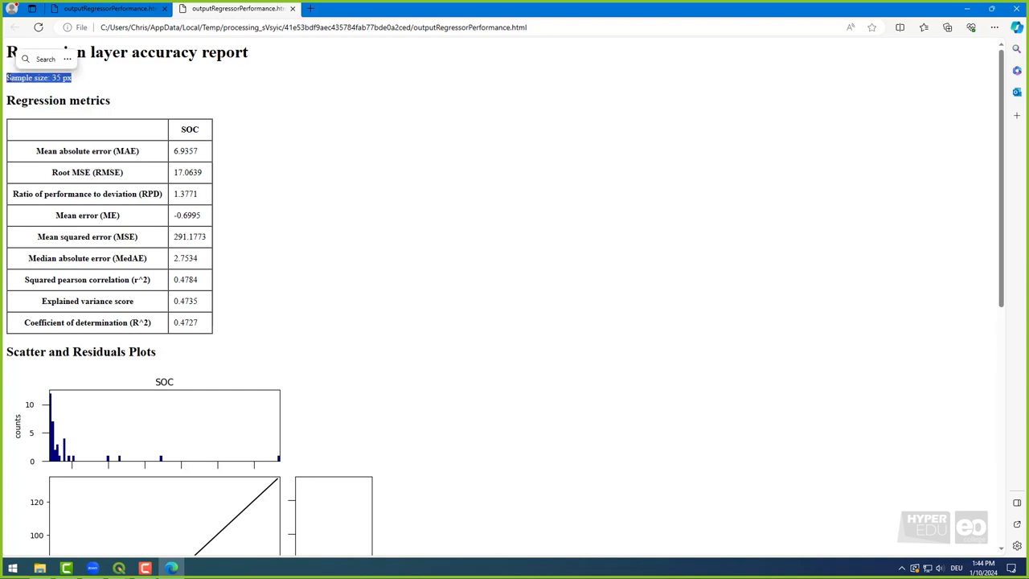
mouse_move(80, 92)
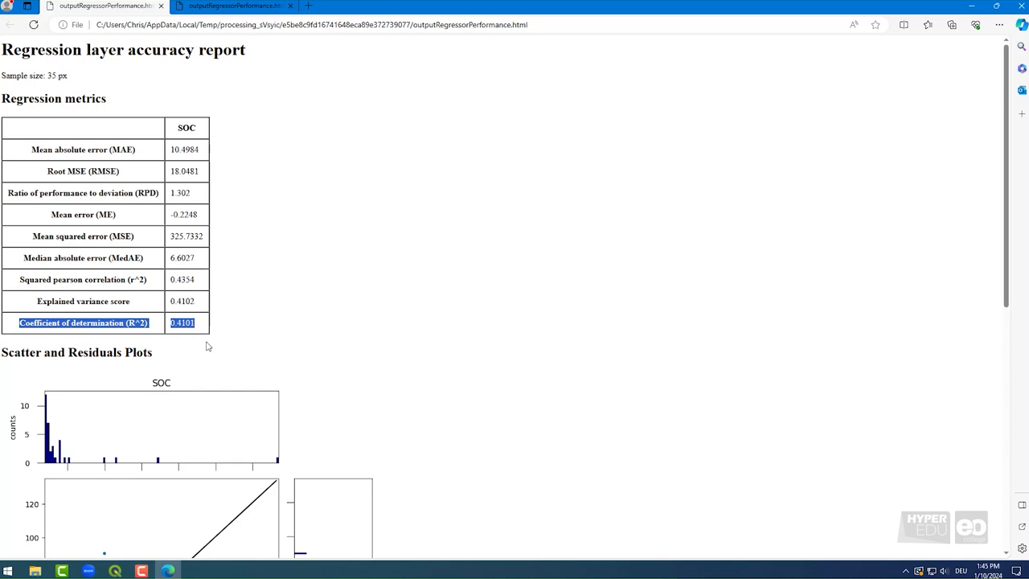
Compare RPD (PLS 1.302) and RMSE (PLS 18.0481) across the random forest and PLS reports.
left_click(233, 6)
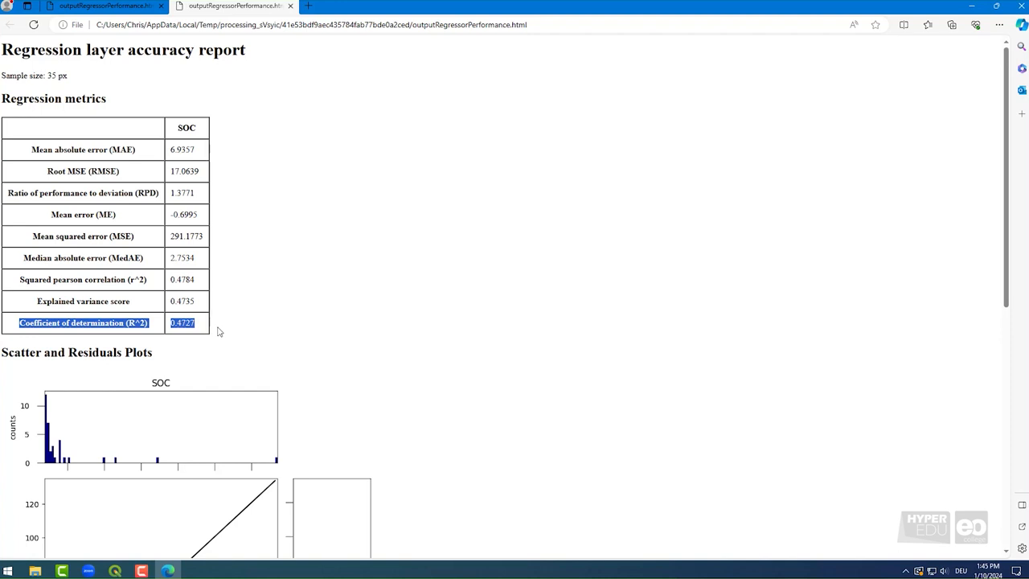
left_click(217, 331)
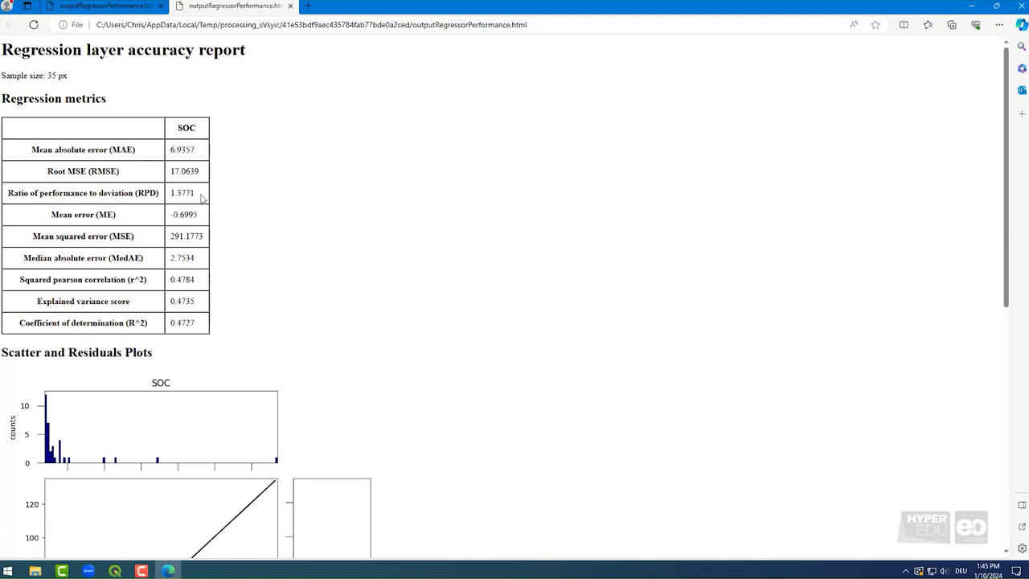
left_click_drag(51, 193, 193, 193)
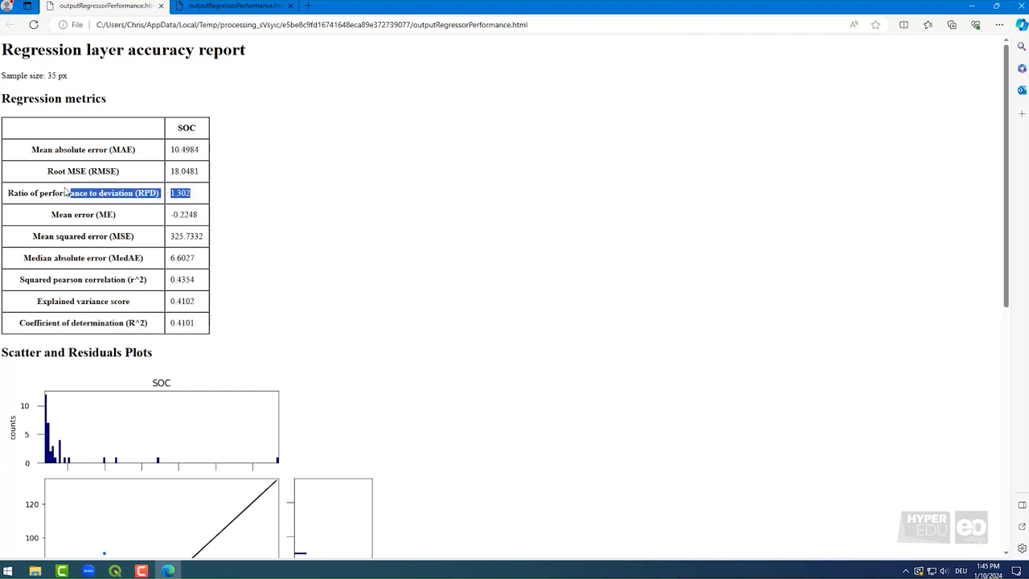
left_click_drag(69, 192, 8, 193)
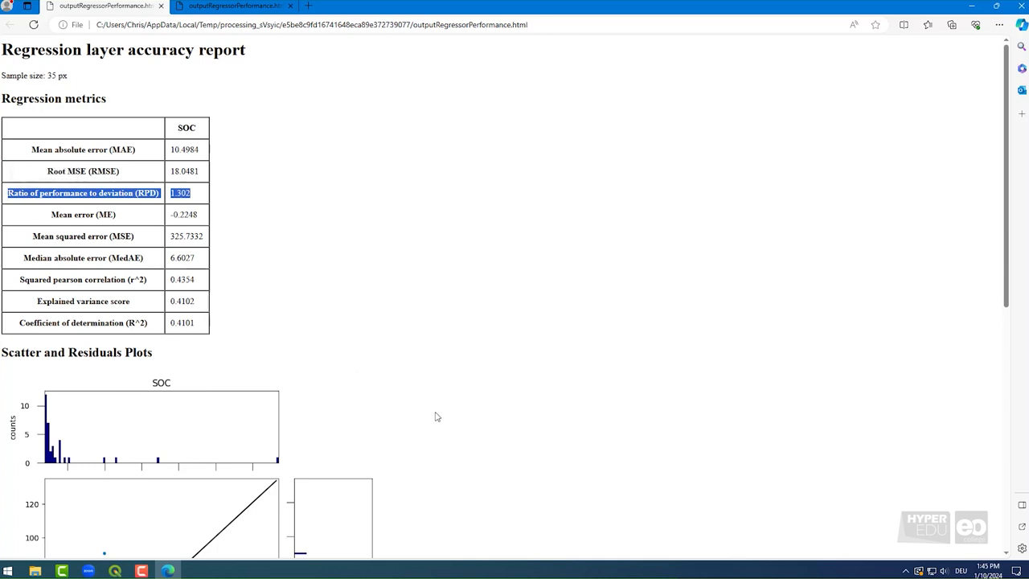
mouse_move(310, 290)
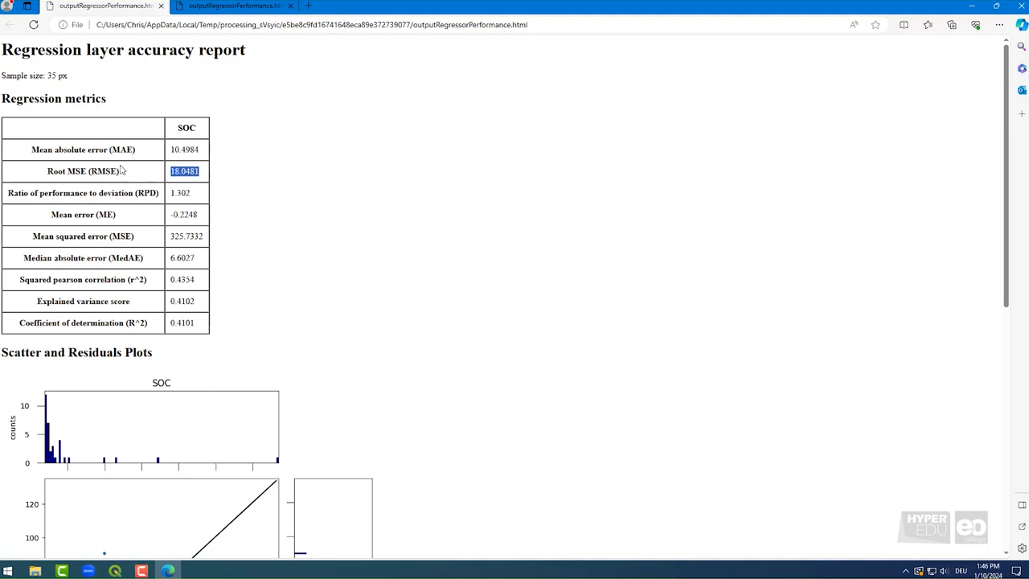
double_click(81, 170)
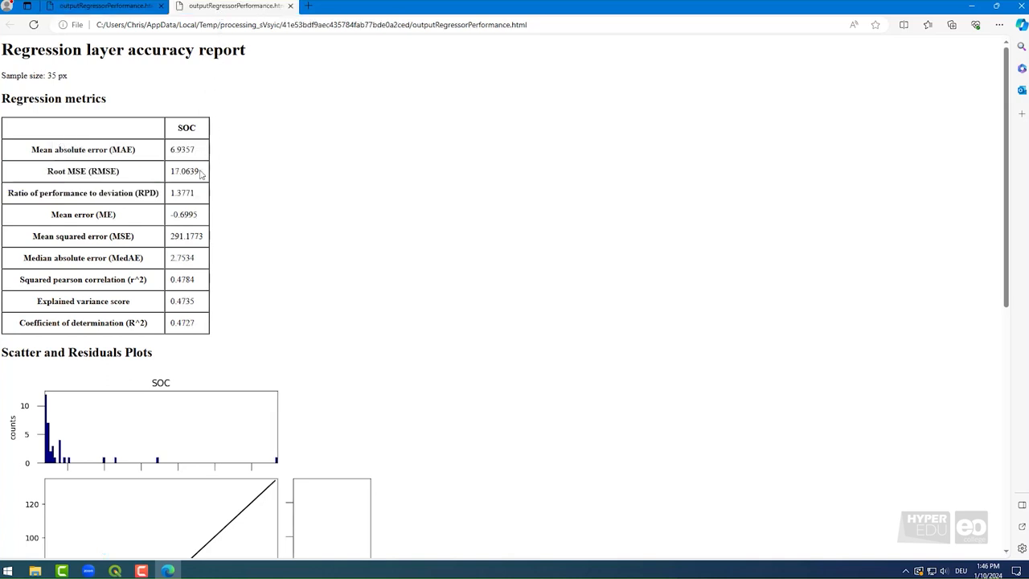
triple_click(82, 171)
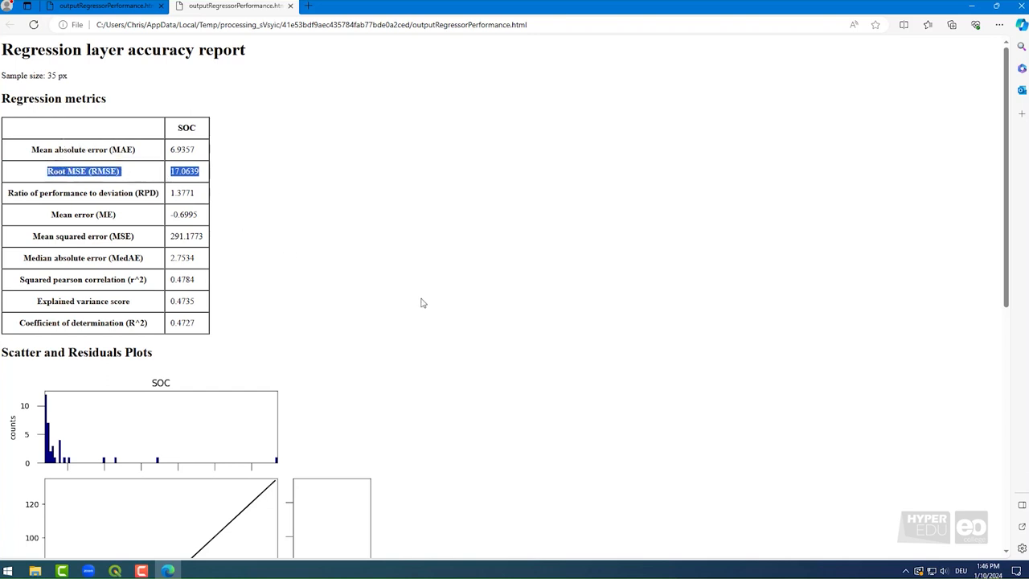
Scroll the PLS report to the scatter plot with fitted line f(x) = 0.54x + 7.99.
scroll("down", 3)
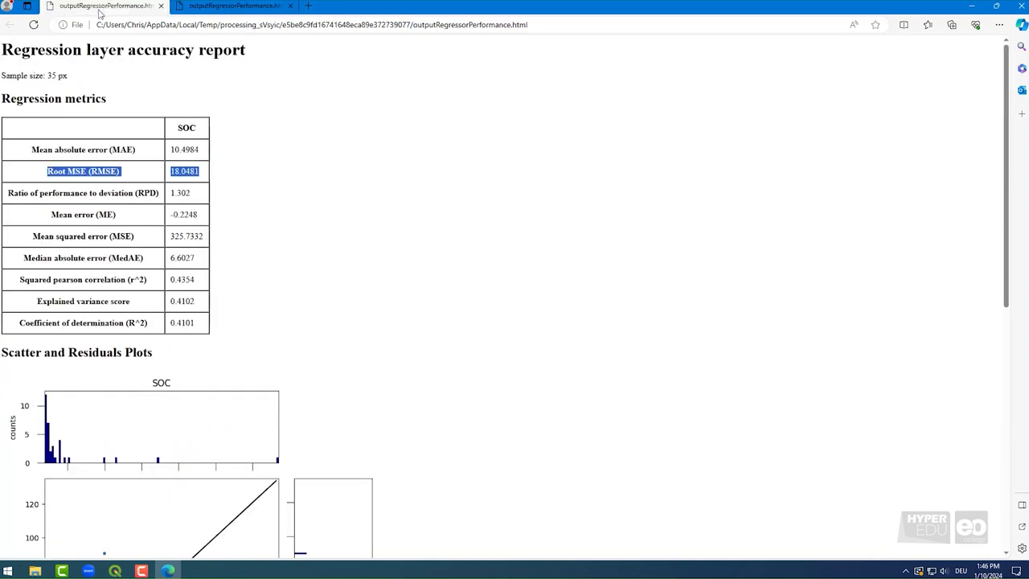
scroll("down", 3)
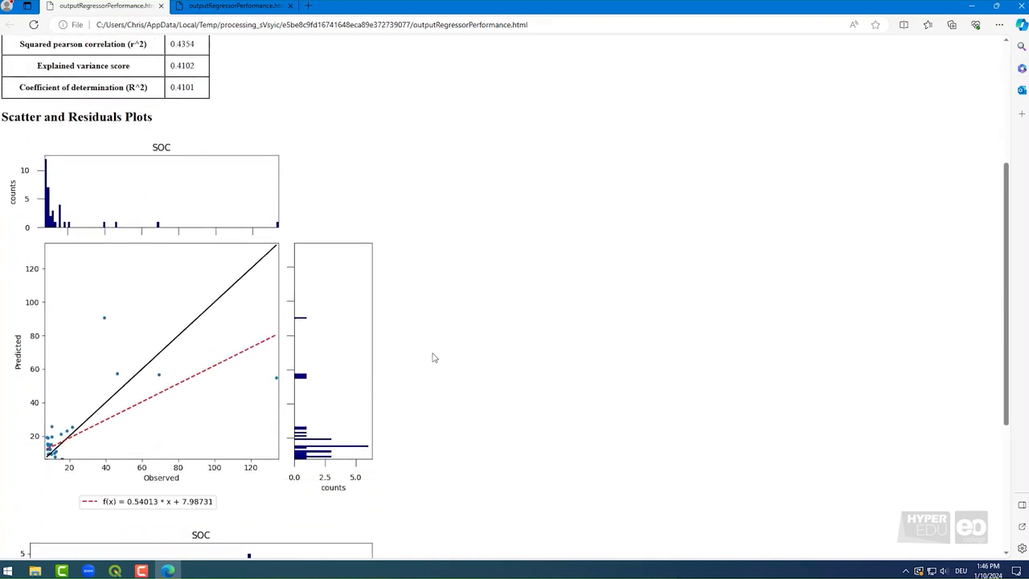
mouse_move(164, 206)
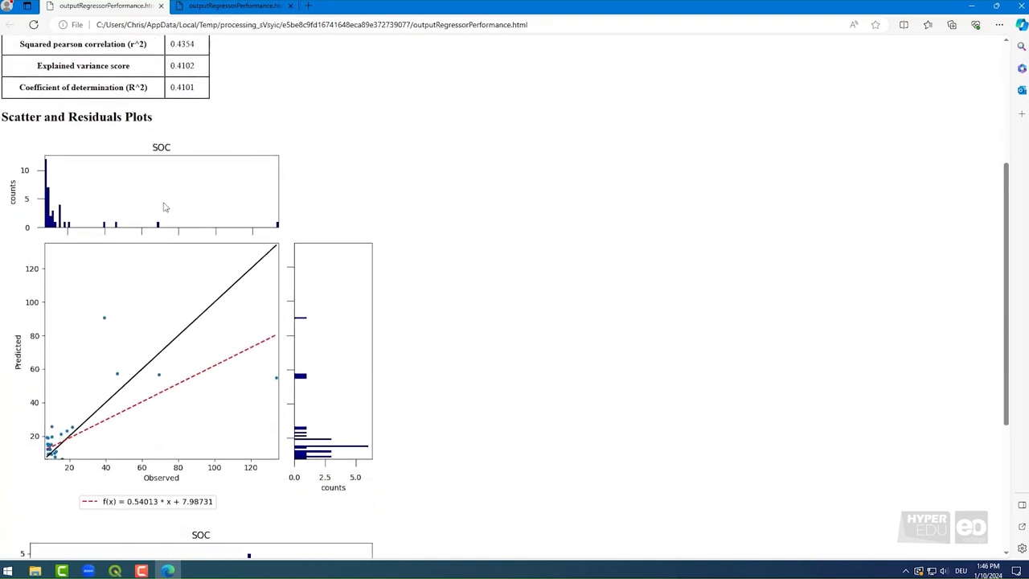
mouse_move(308, 296)
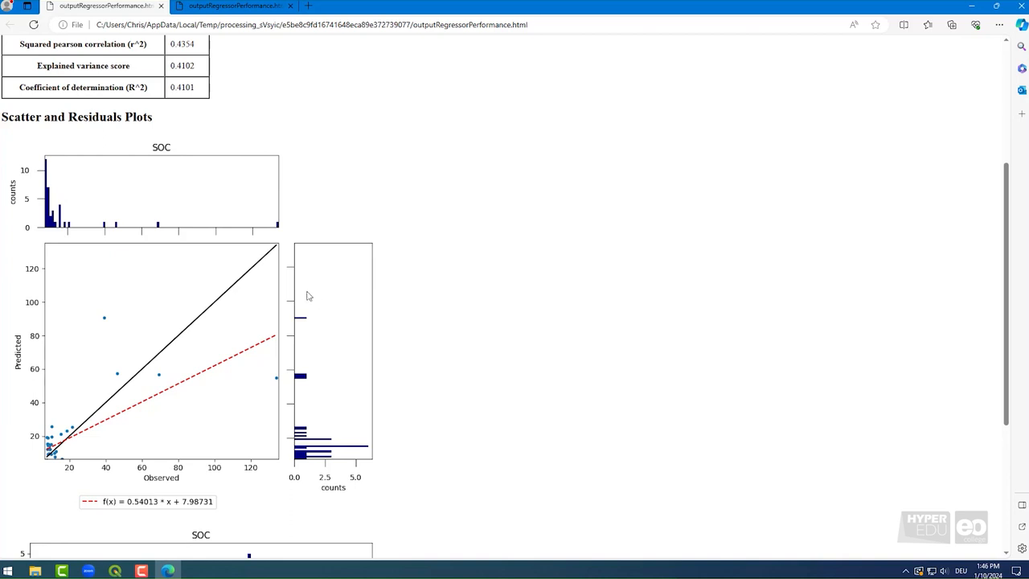
mouse_move(271, 200)
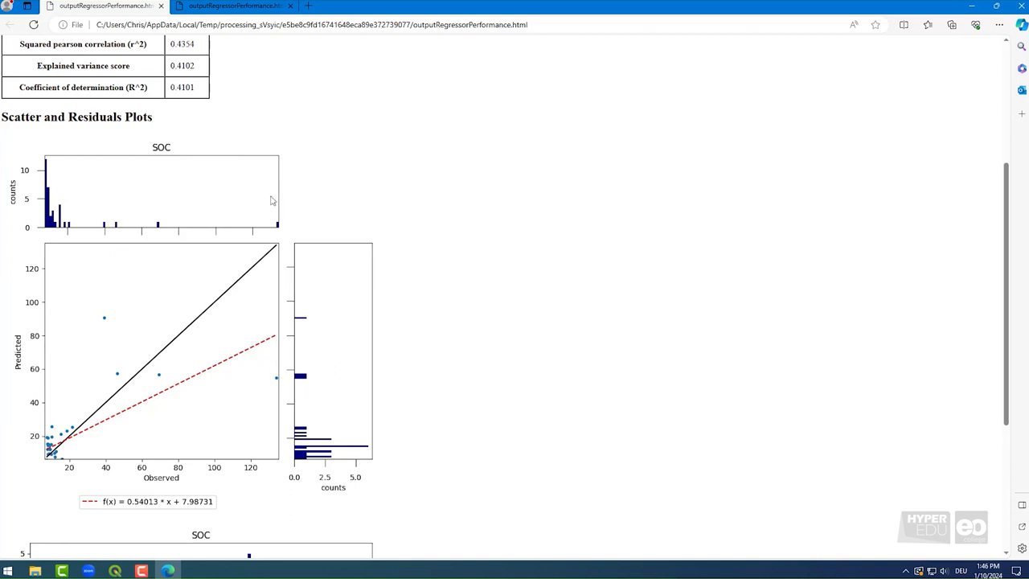
mouse_move(313, 241)
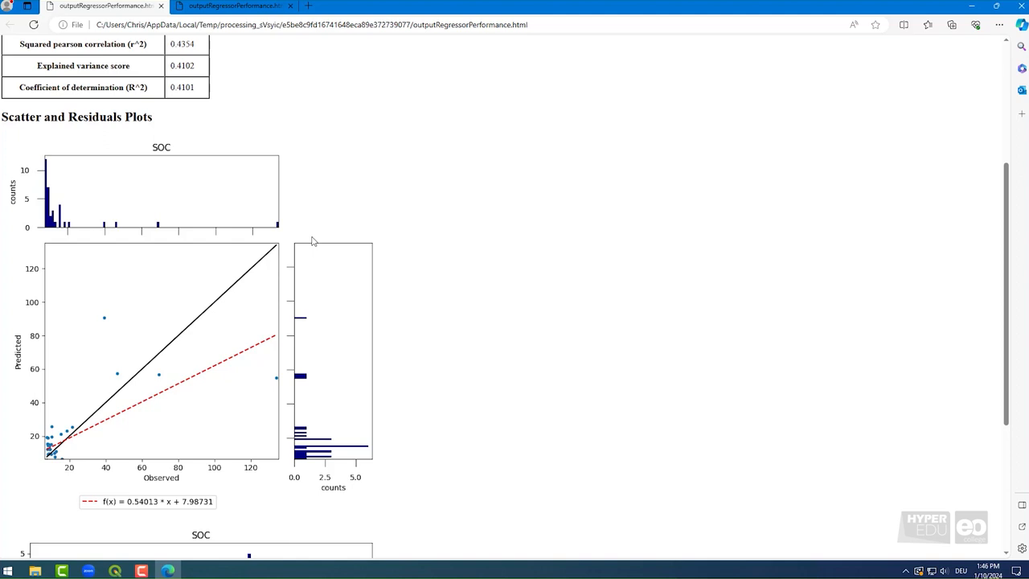
mouse_move(309, 209)
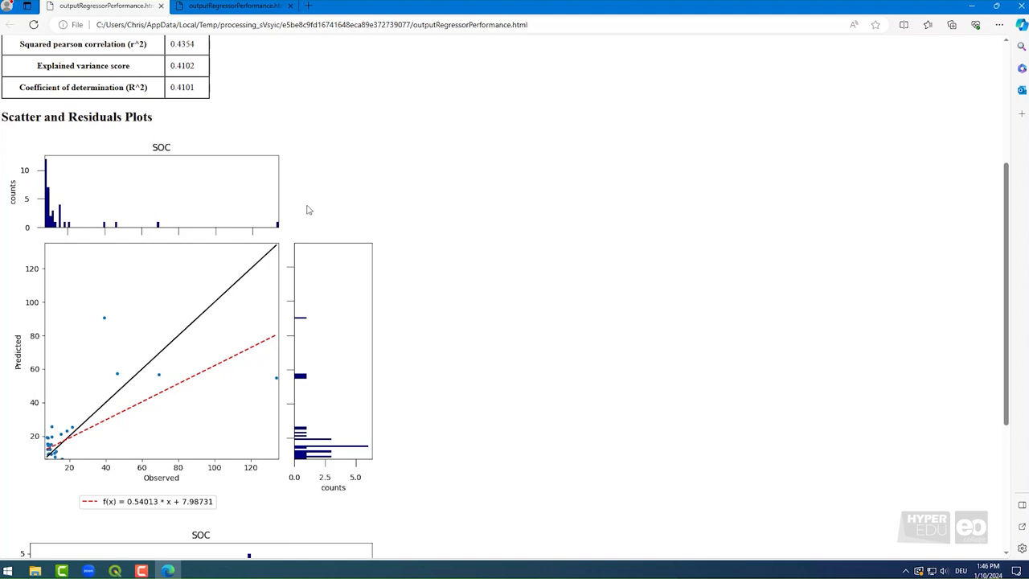
mouse_move(313, 192)
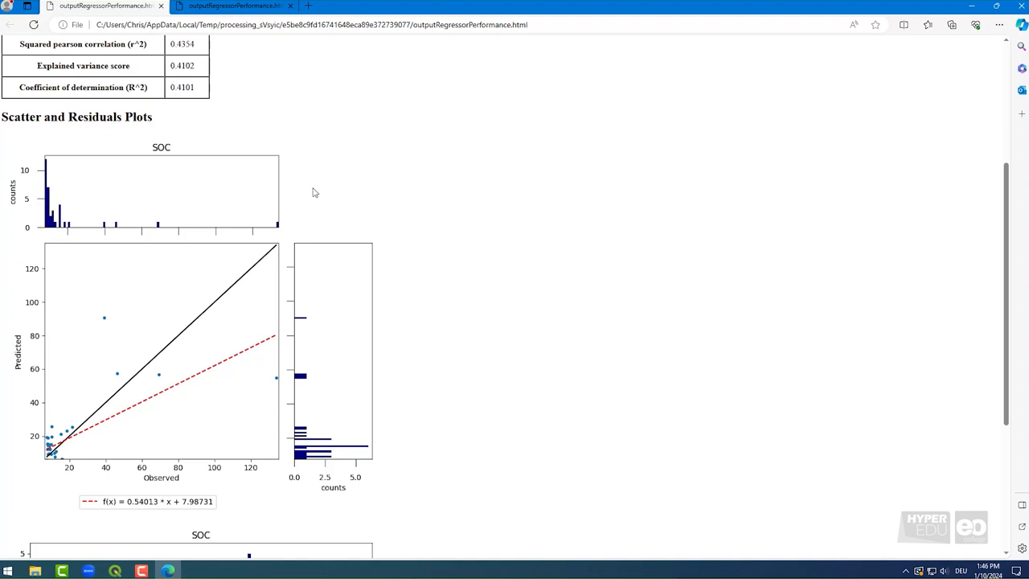
mouse_move(258, 65)
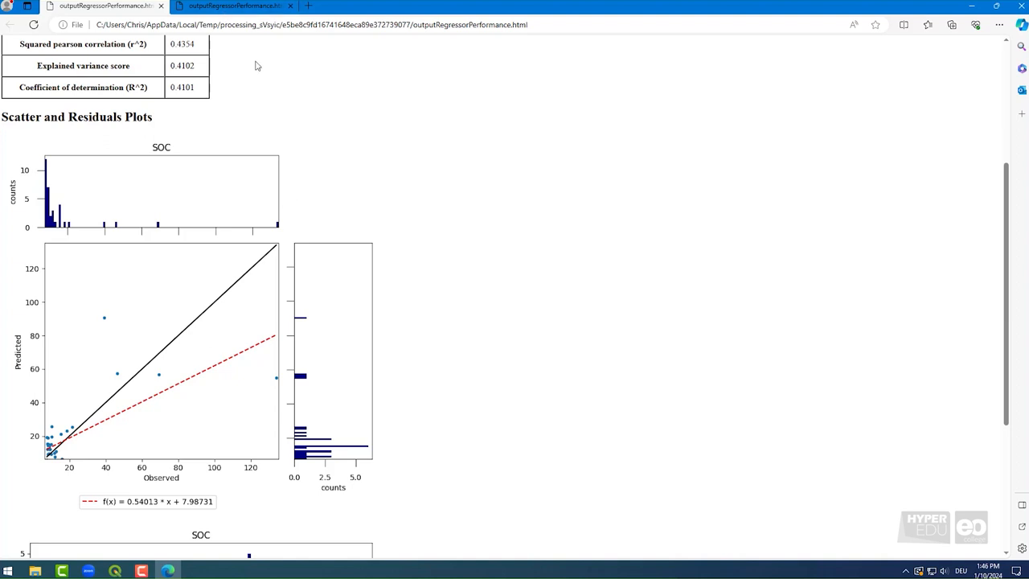
mouse_move(763, 432)
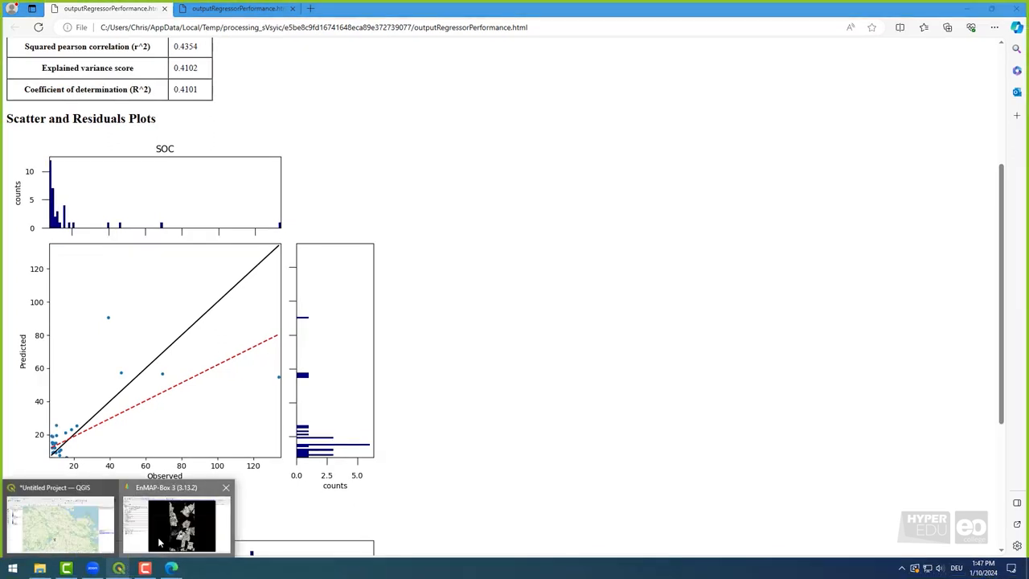
Back in EnMAP-Box, close the workflow and open outputRegression in a new map view.
left_click(180, 522)
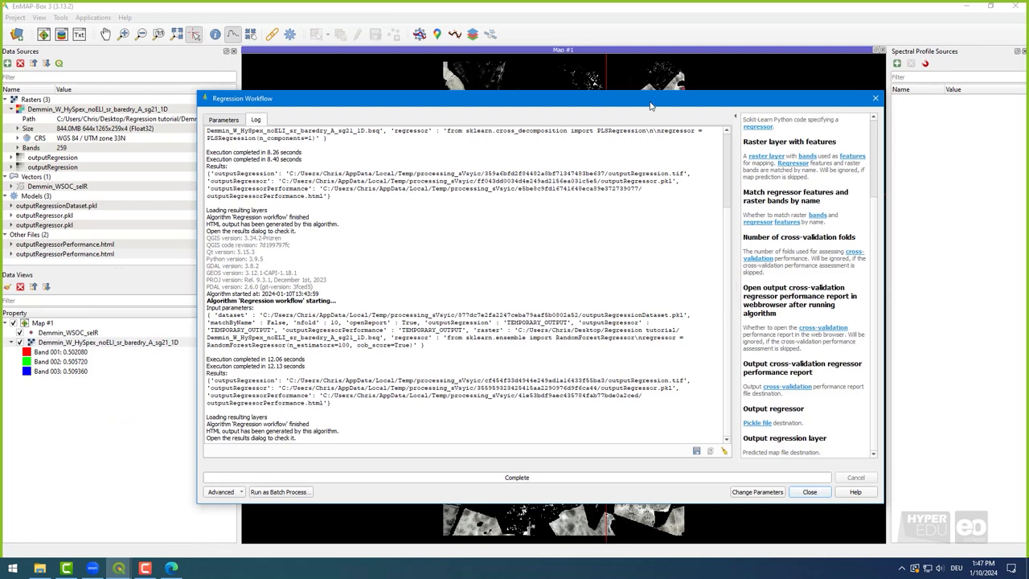
left_click(808, 491)
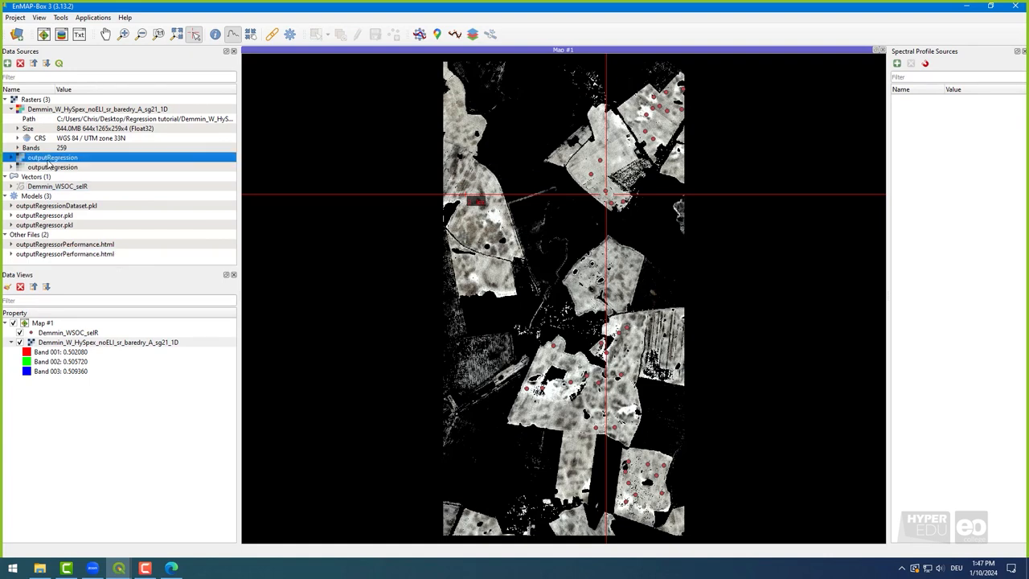
right_click(53, 157)
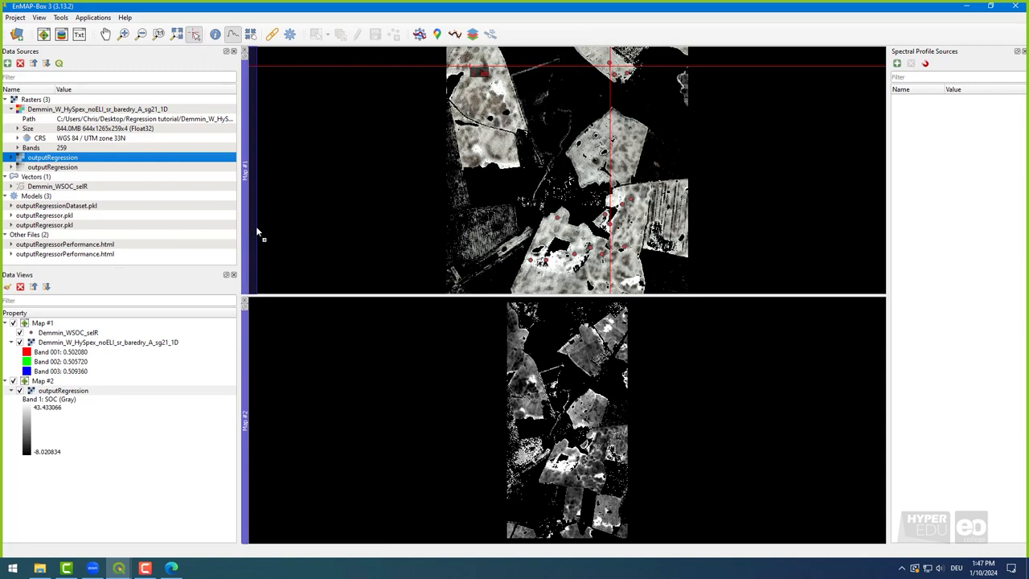
Render outputRegression in Map #2 as singleband pseudocolor using the Reds color ramp.
right_click(62, 390)
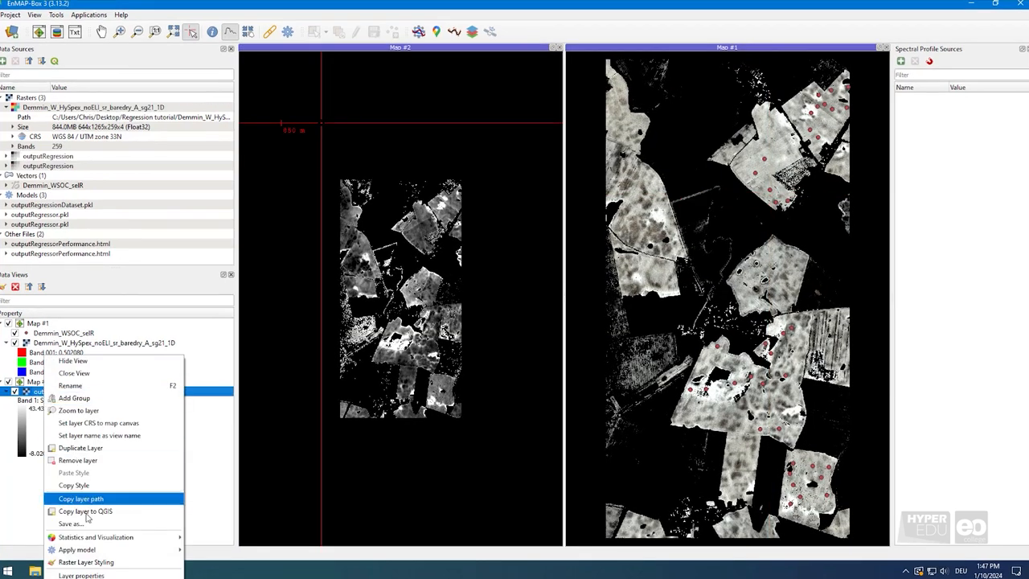
left_click(81, 574)
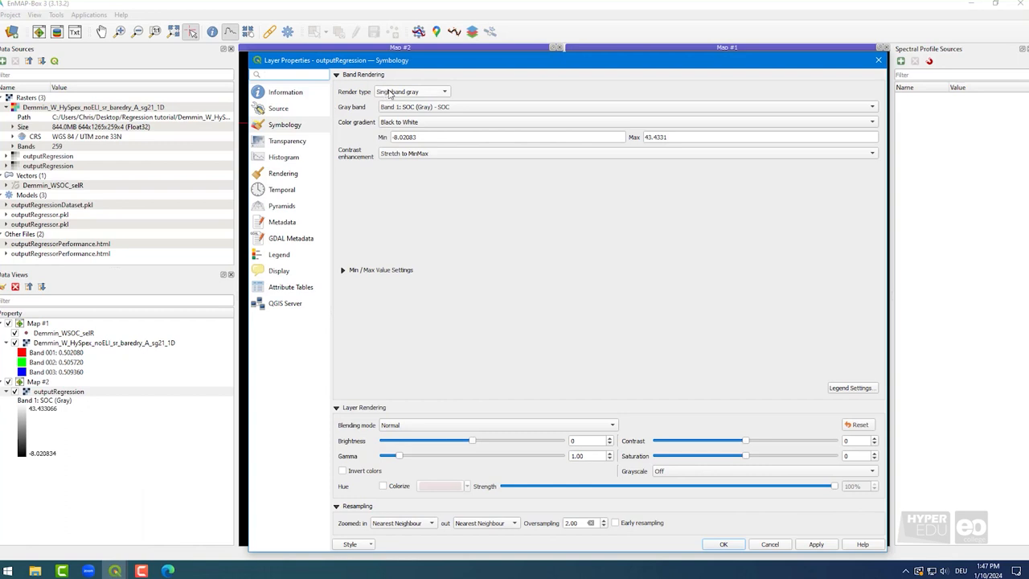
left_click(413, 91)
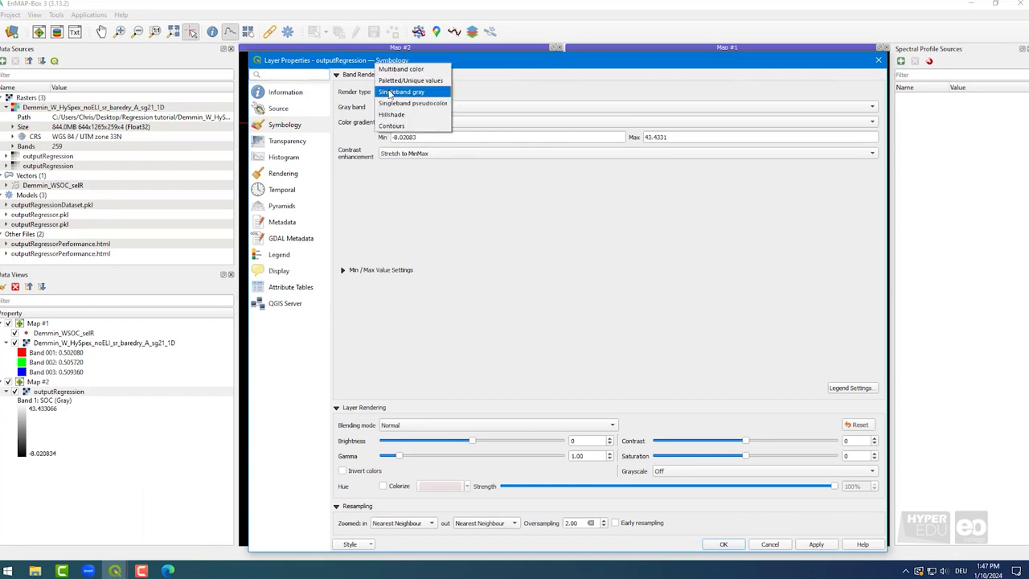
mouse_move(413, 103)
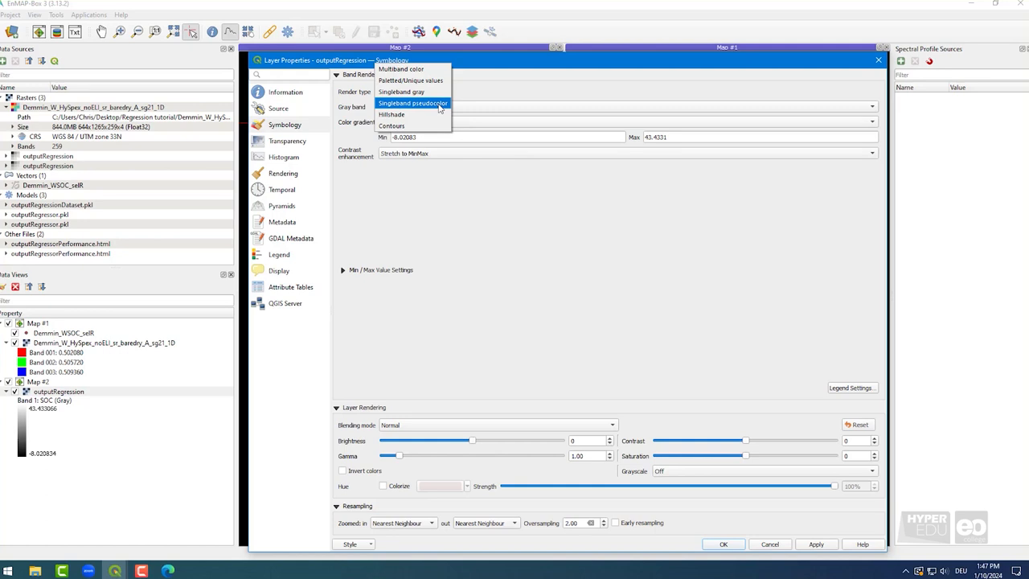
left_click(412, 103)
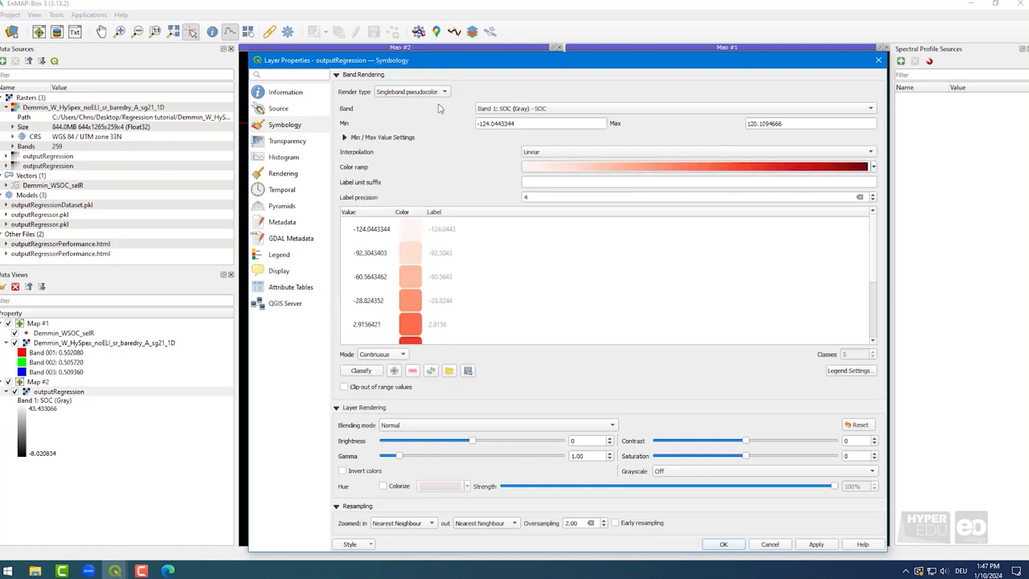
mouse_move(882, 182)
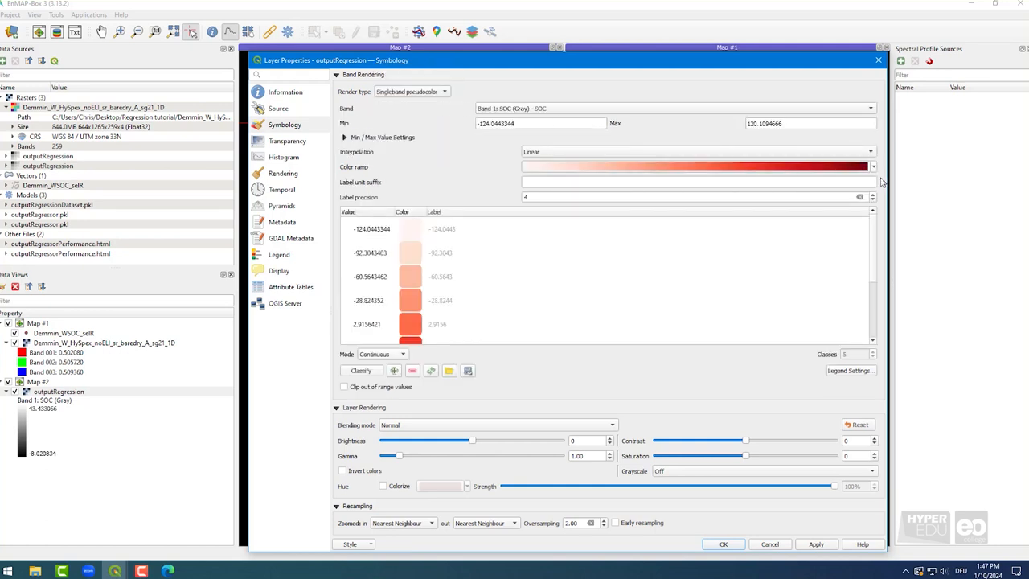
left_click(871, 166)
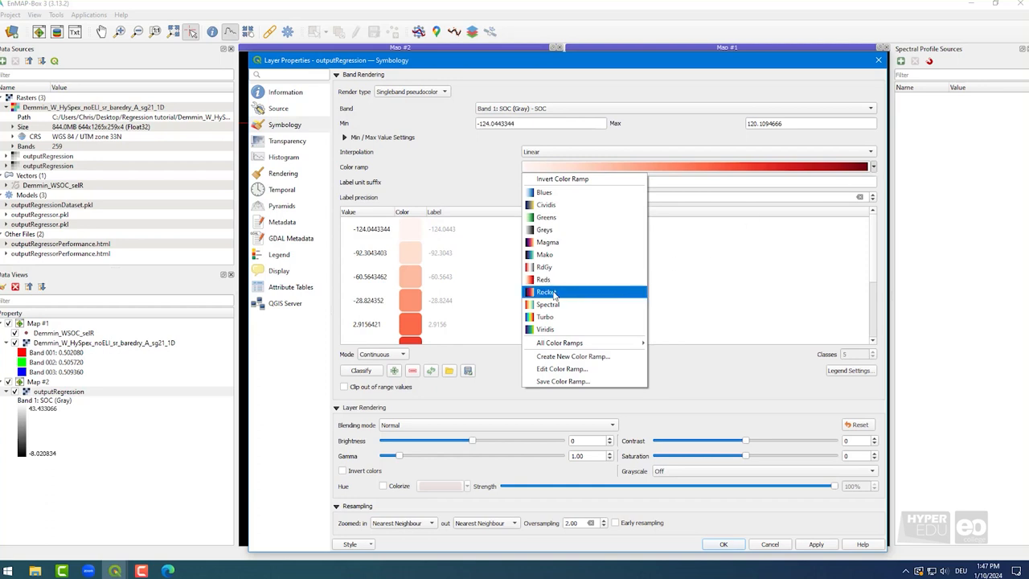
left_click(547, 291)
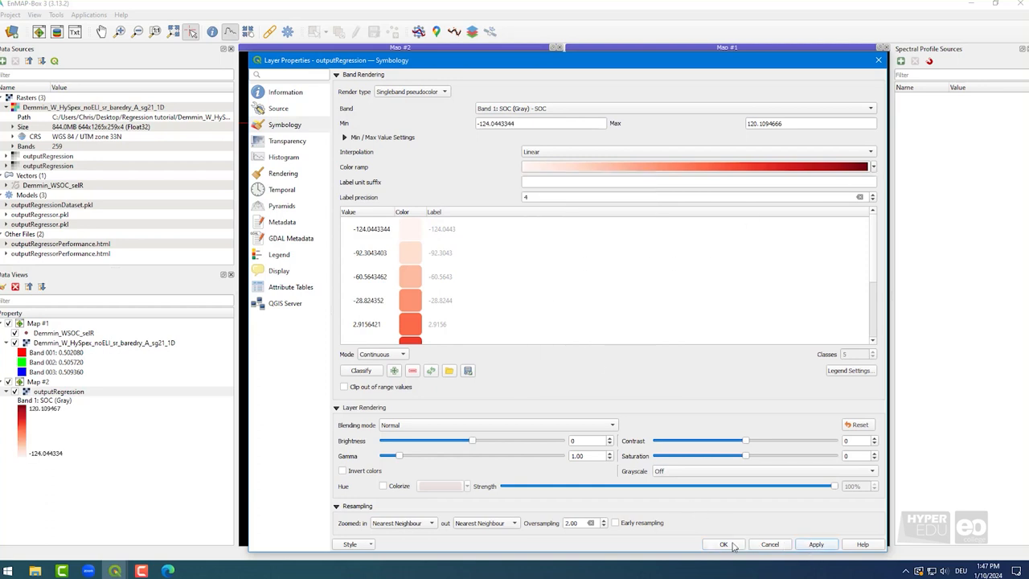
Apply the red styling and set the layer to save as PLSR output.bsq (ENVI BSQ).
left_click(724, 544)
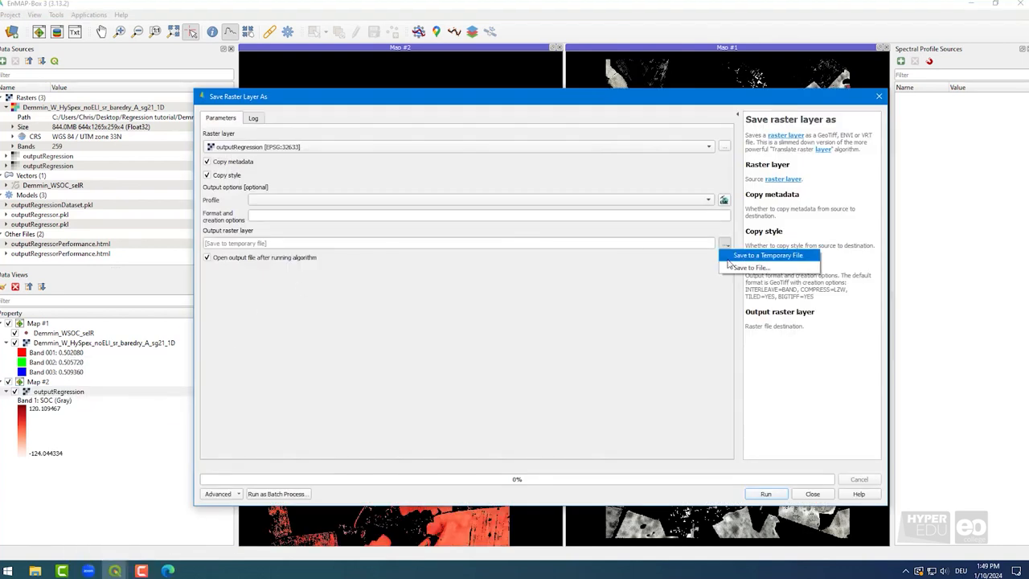
left_click(750, 267)
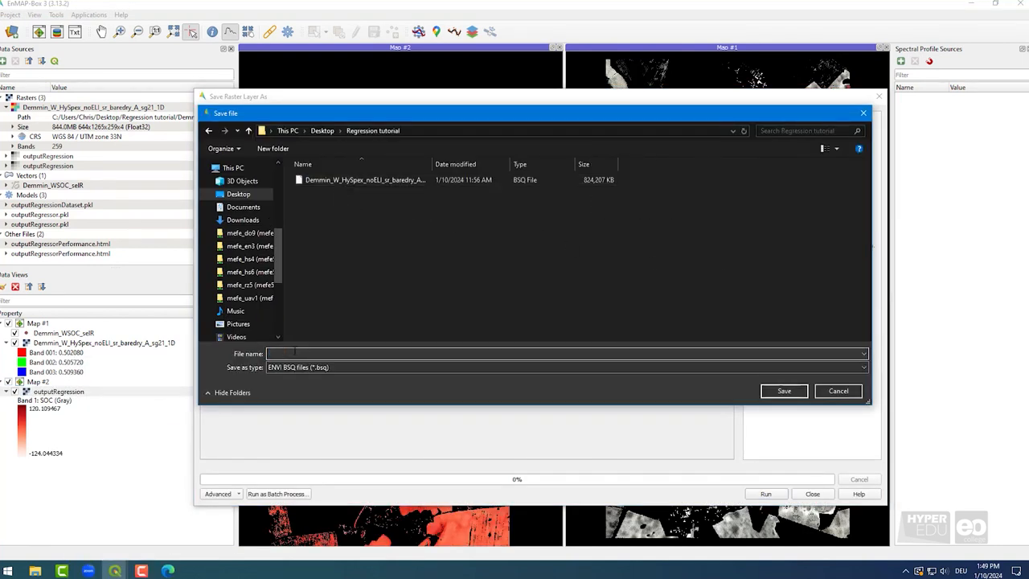
left_click(784, 391)
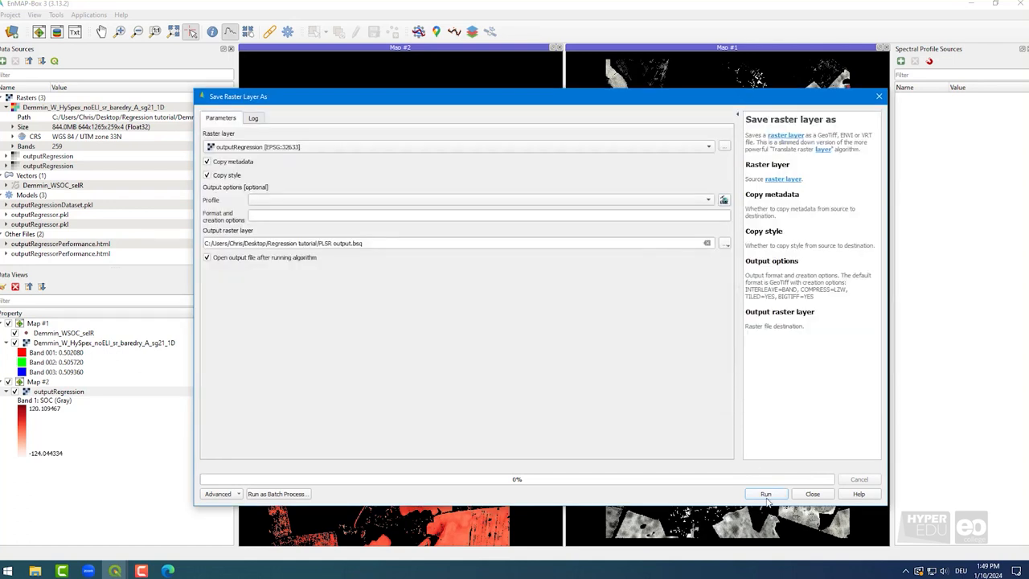